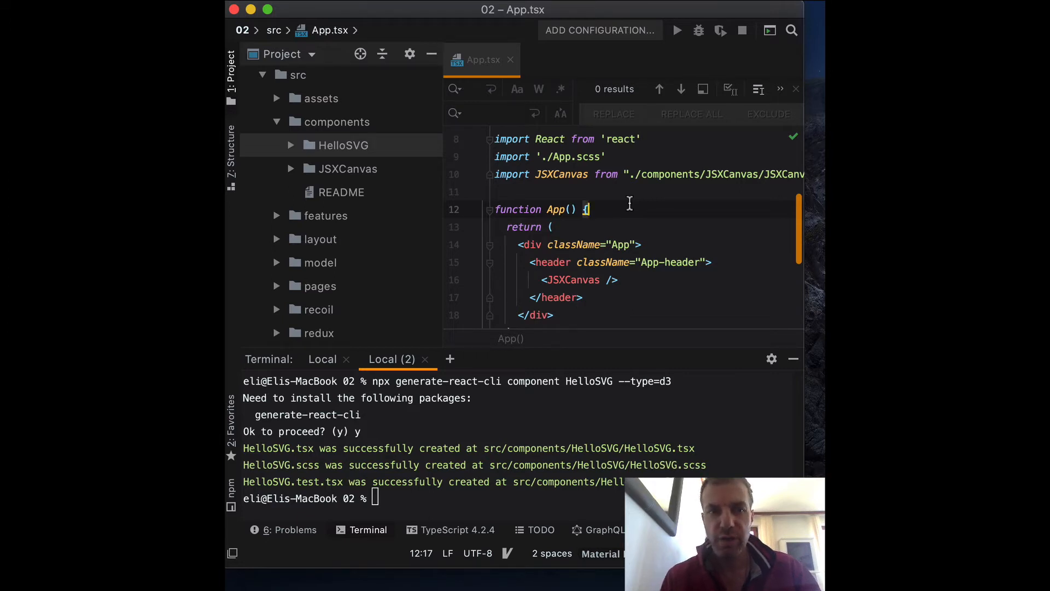
In HelloSVG.tsx remove the d3 draw/useEffect code and the div's ref, leaving a green rect SVG
left_click(348, 144)
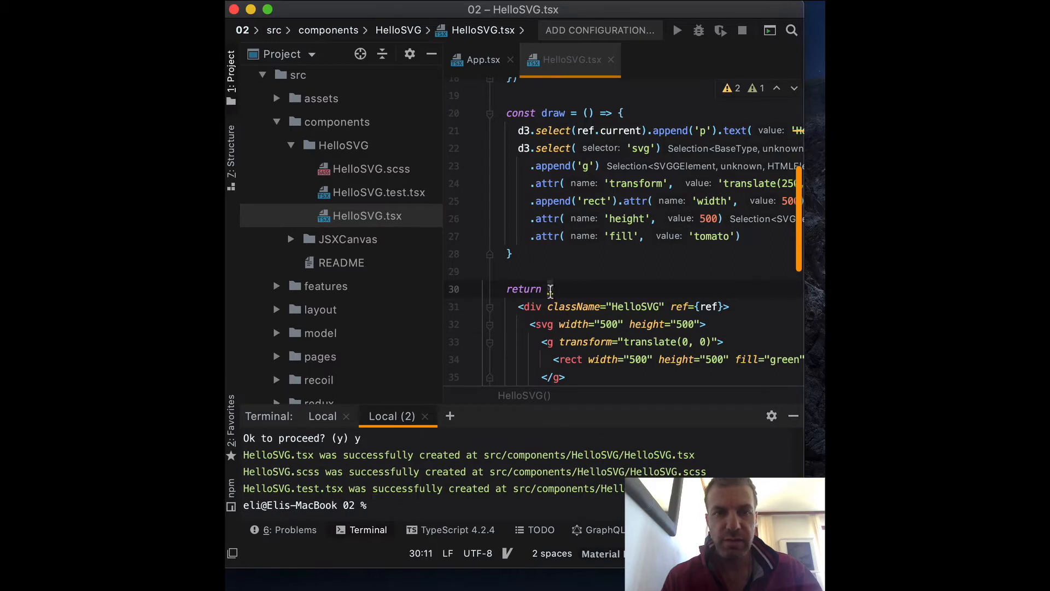
scroll("up", 3)
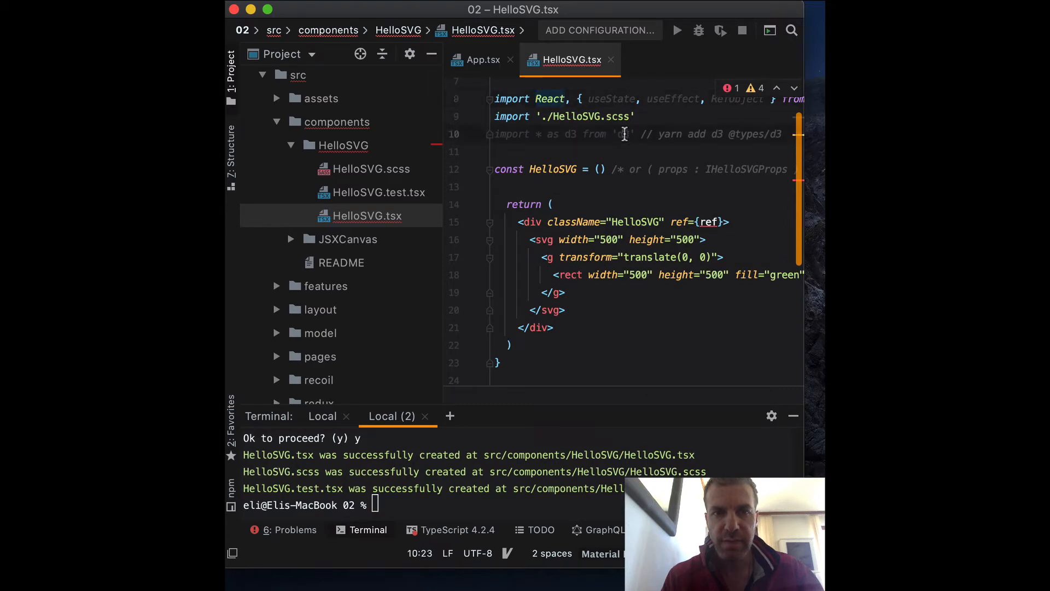
scroll("right", 3)
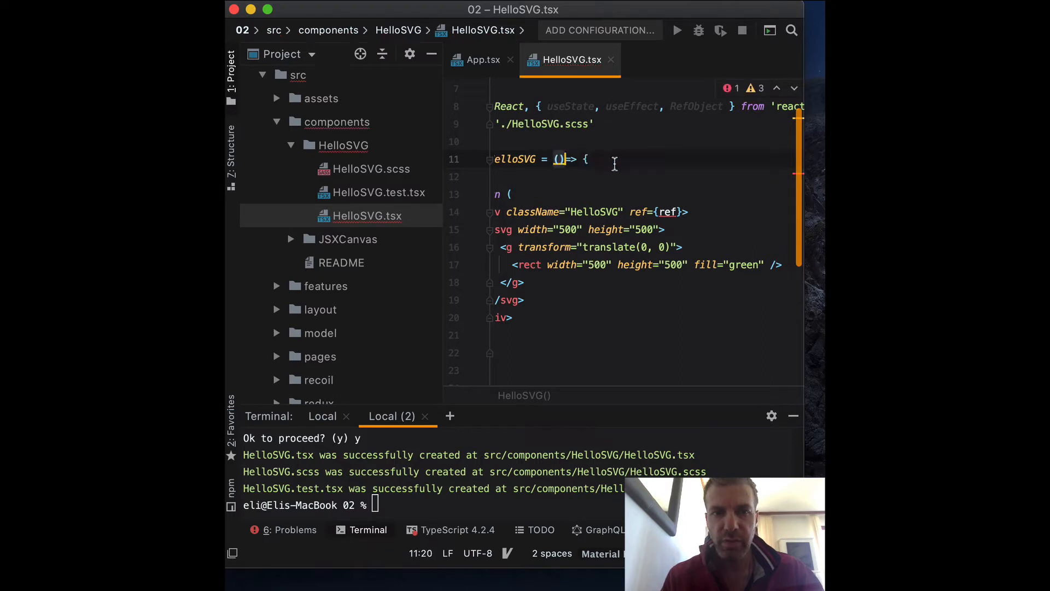
scroll("down", 3)
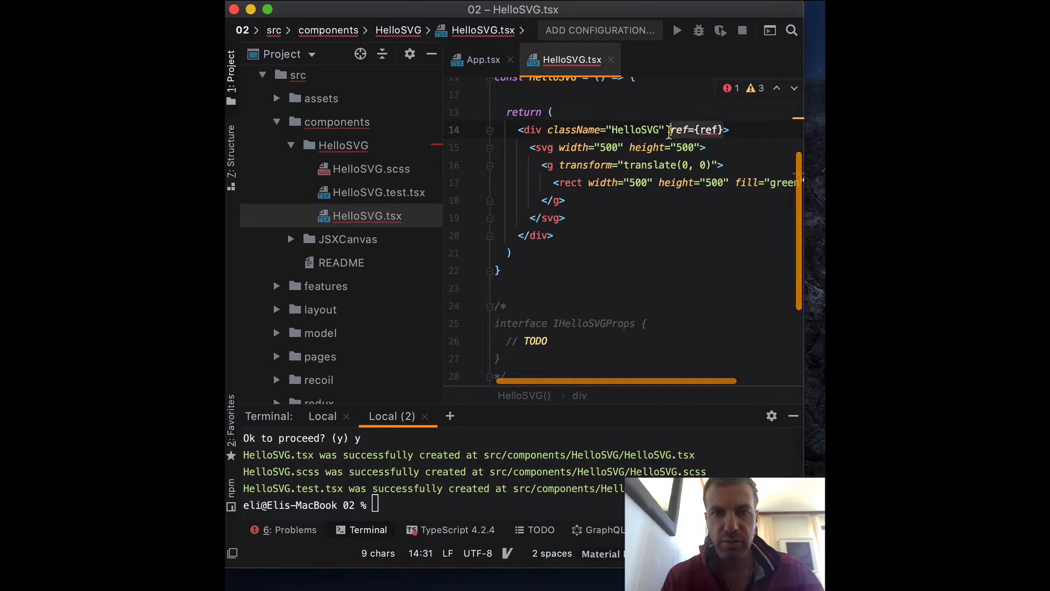
key("Backspace")
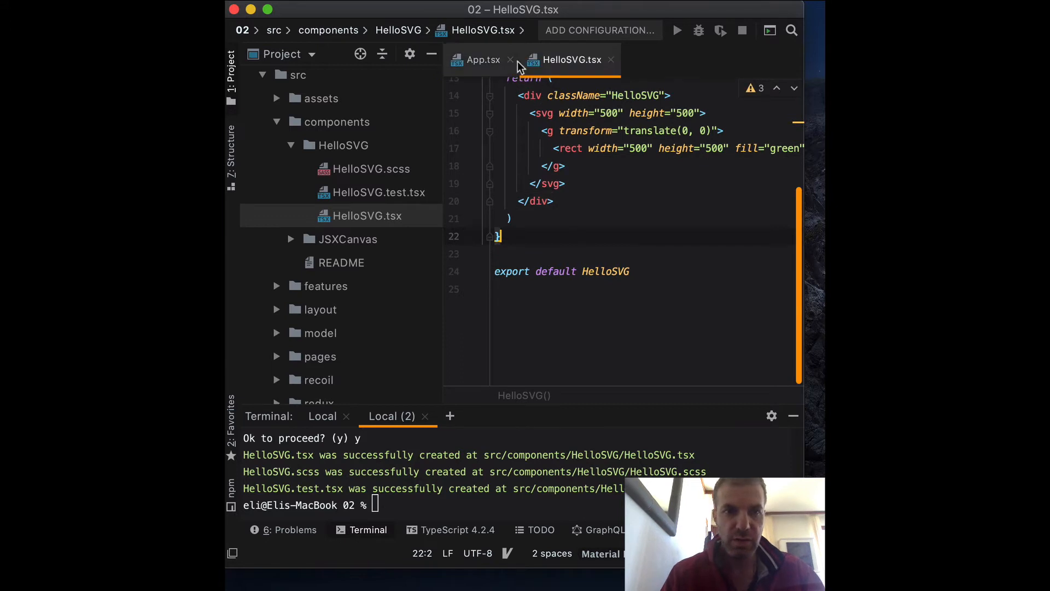
In App.tsx replace <JSXCanvas /> with <HelloSVG /> inside the header
left_click(483, 59)
type("<")
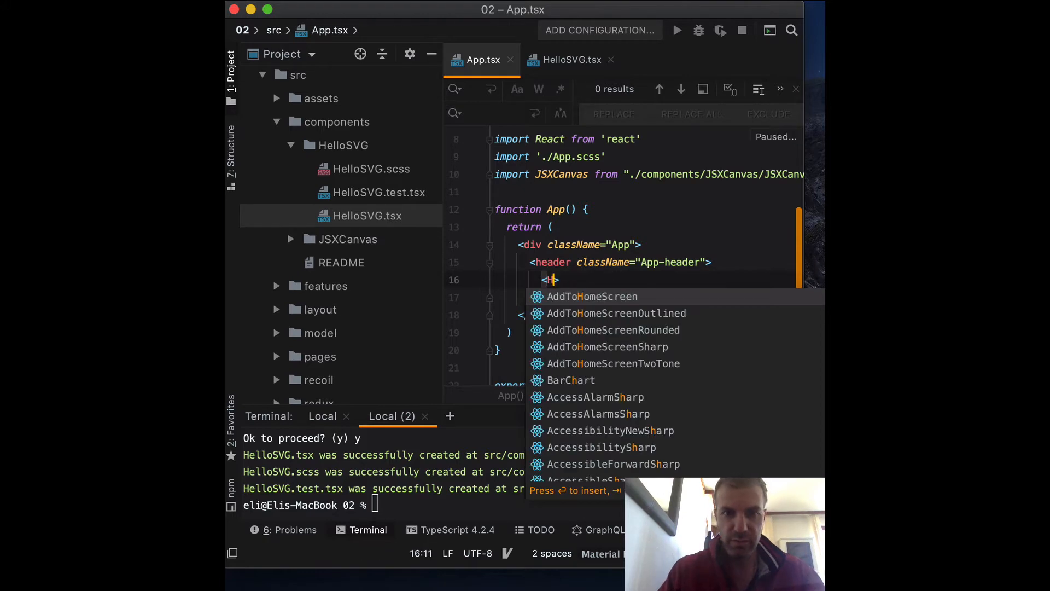
type("Hello")
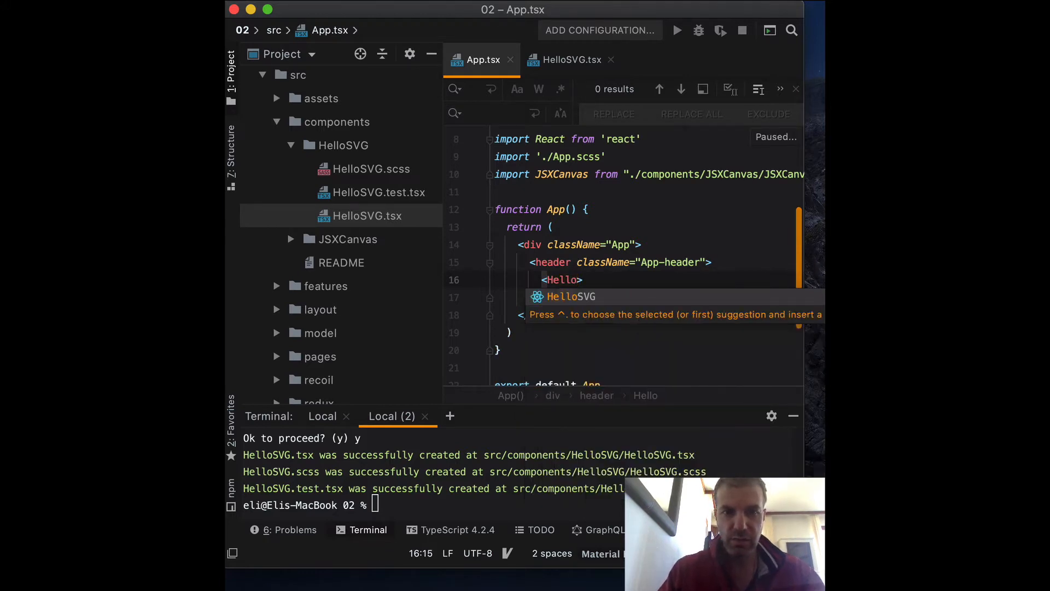
type("S")
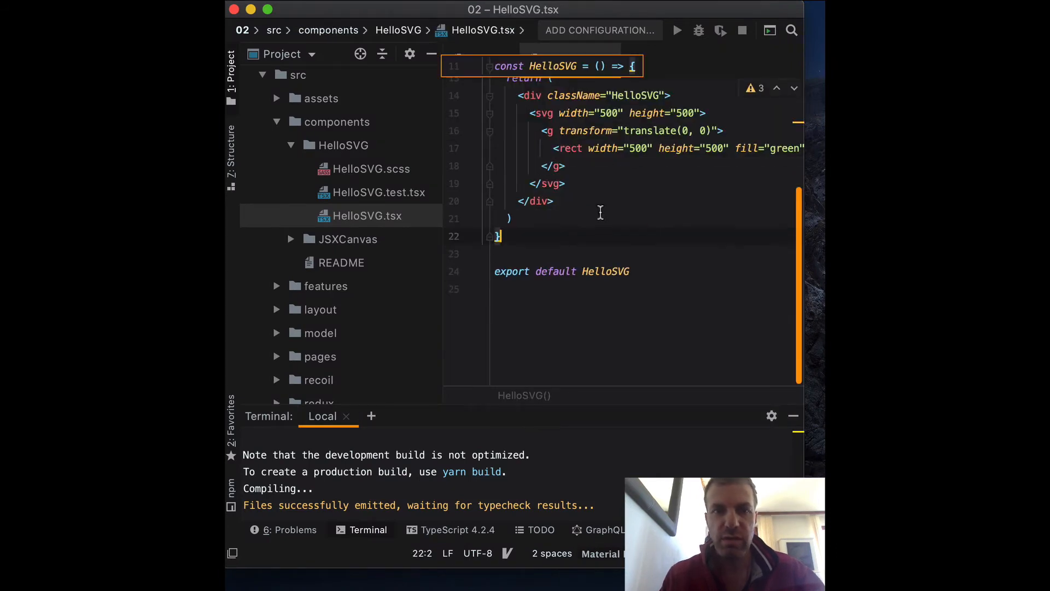
scroll("right", 3)
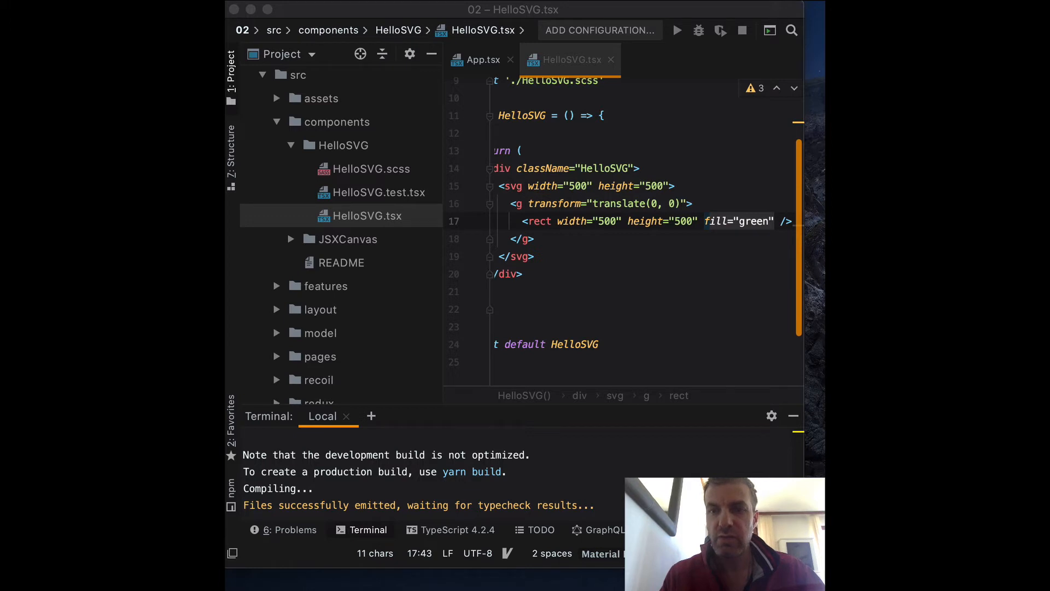
left_click(610, 221)
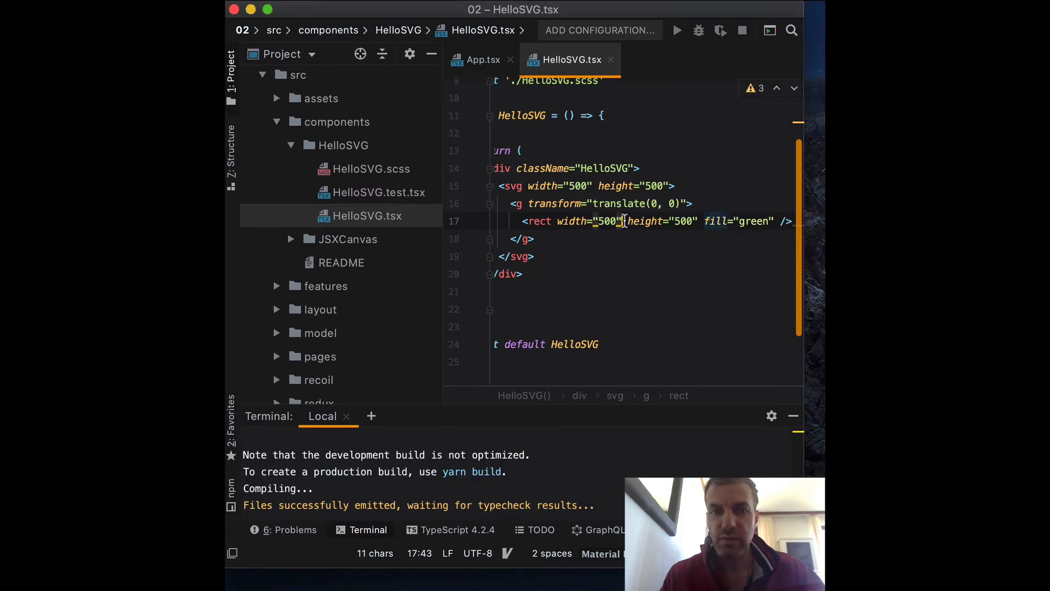
left_click(371, 169)
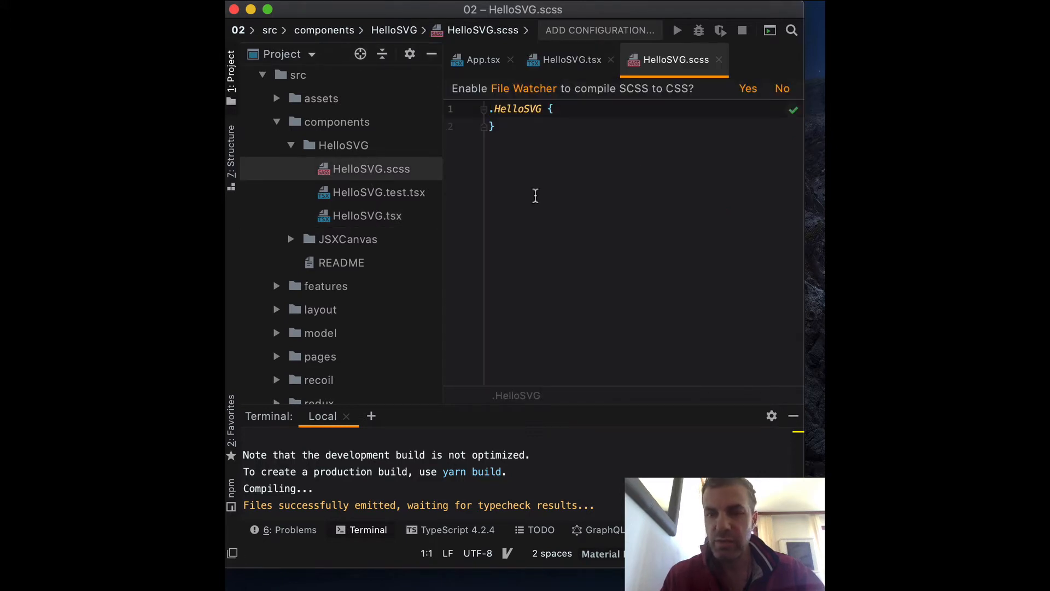
mouse_move(802, 264)
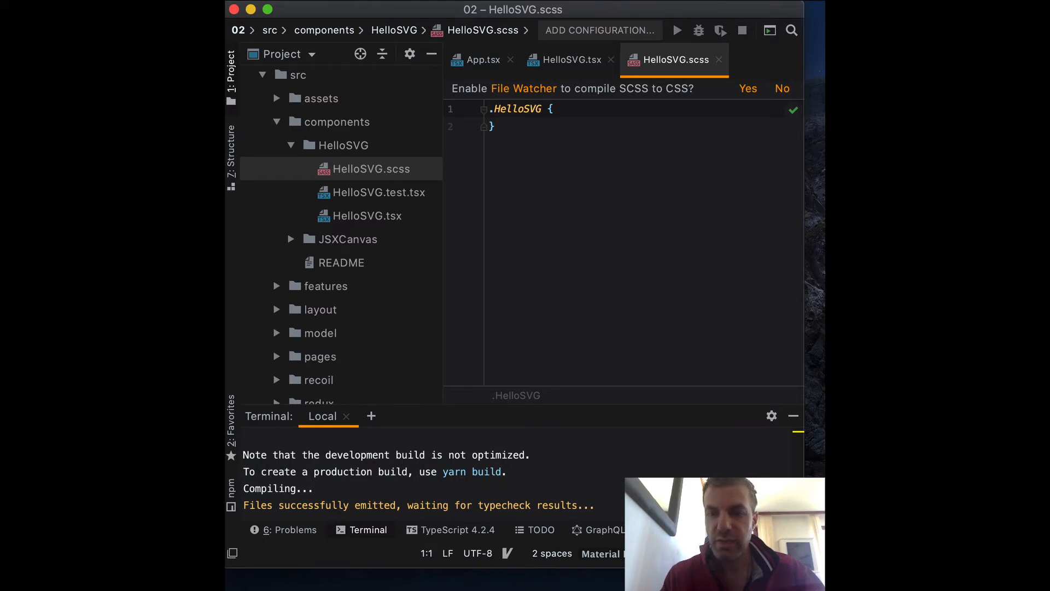
Add a .myRect { fill: #ba2121 } rule below the .HelloSVG block in HelloSVG.scss
left_click(491, 126)
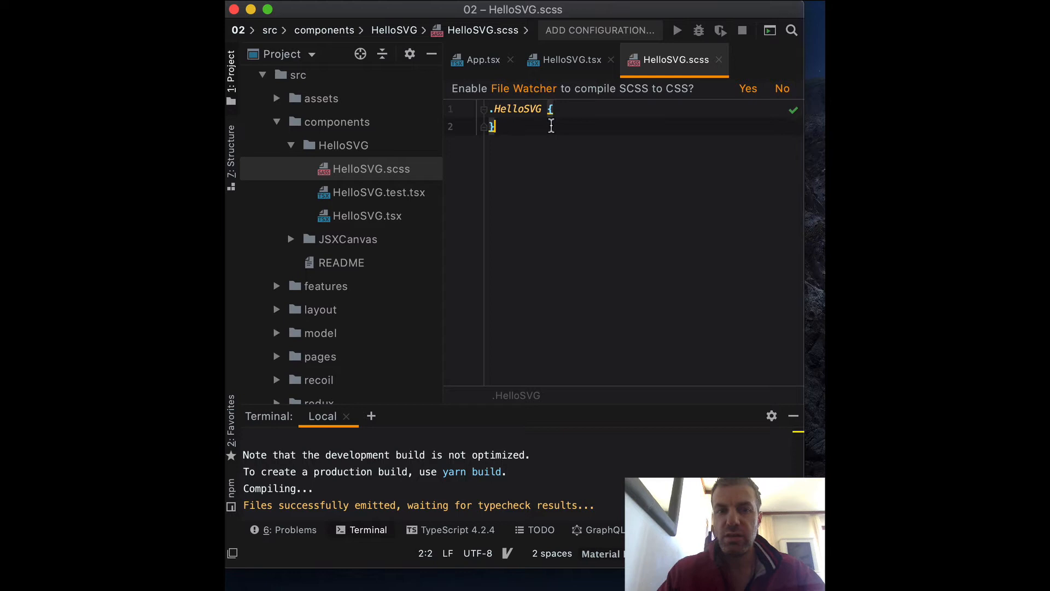
key("enter")
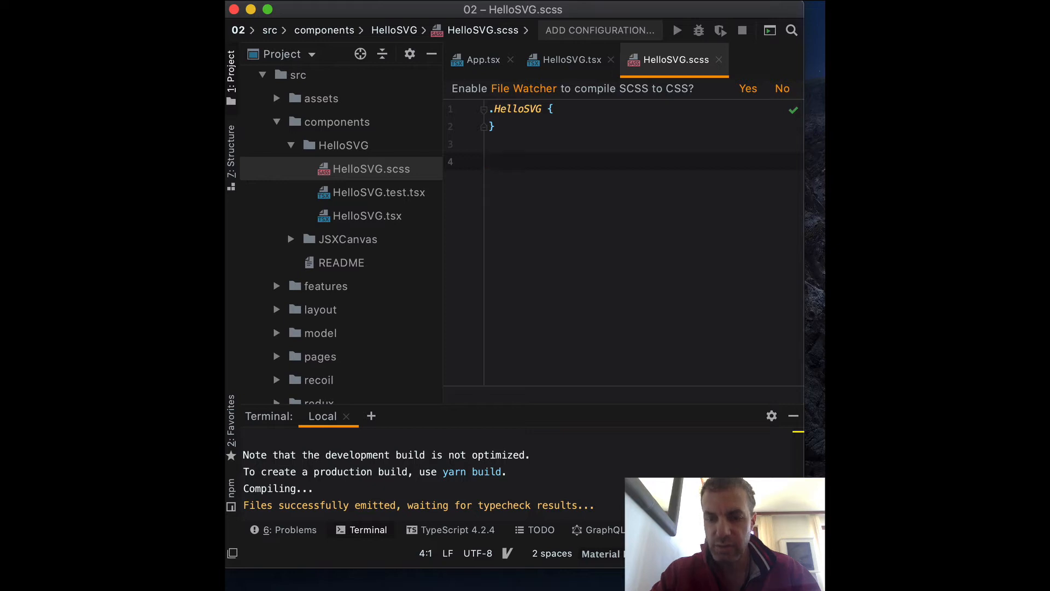
type(".my")
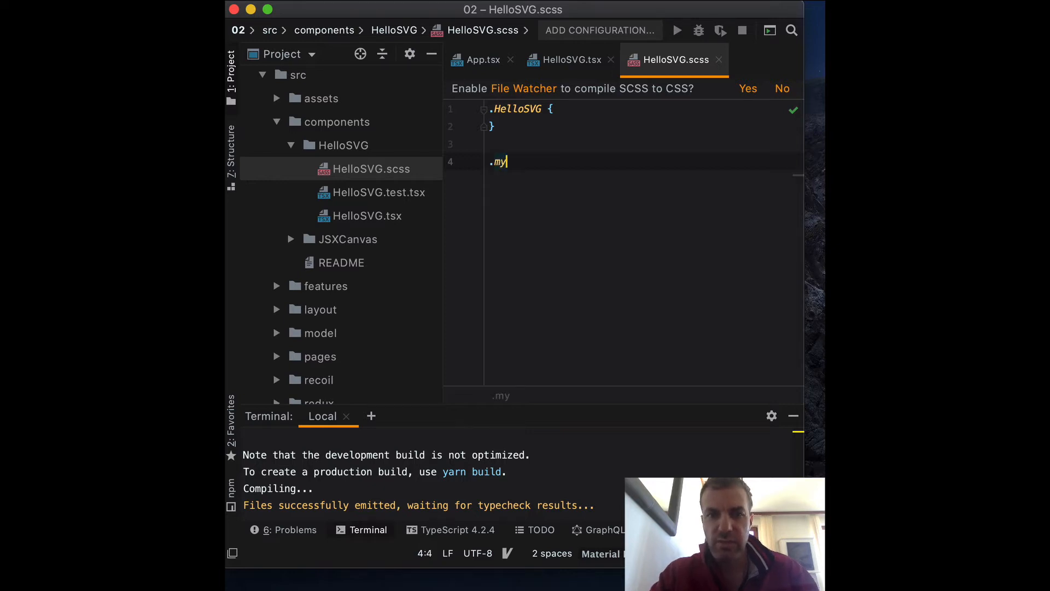
type("Red")
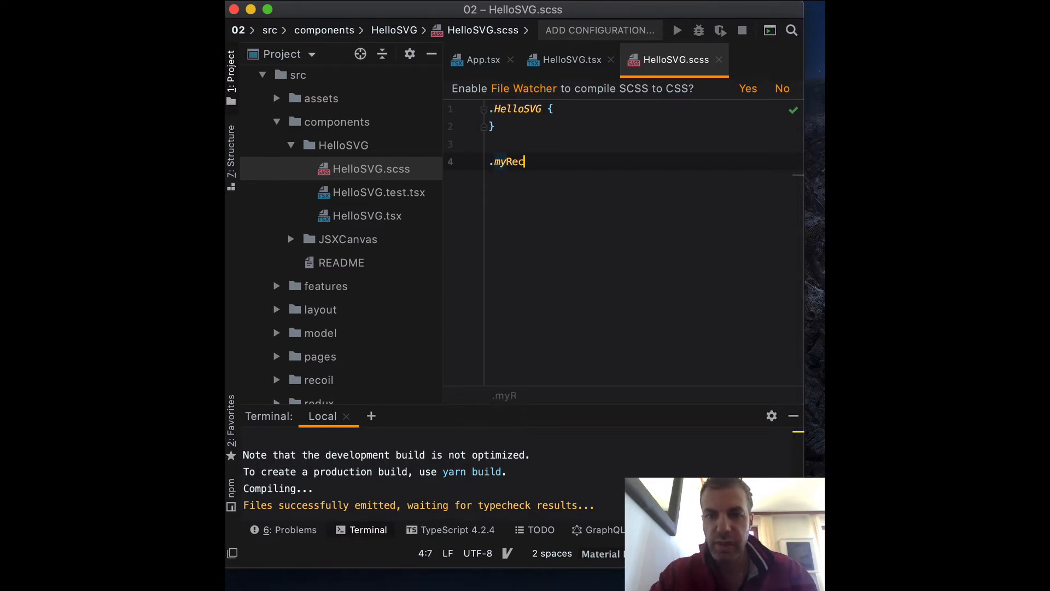
type("ct {")
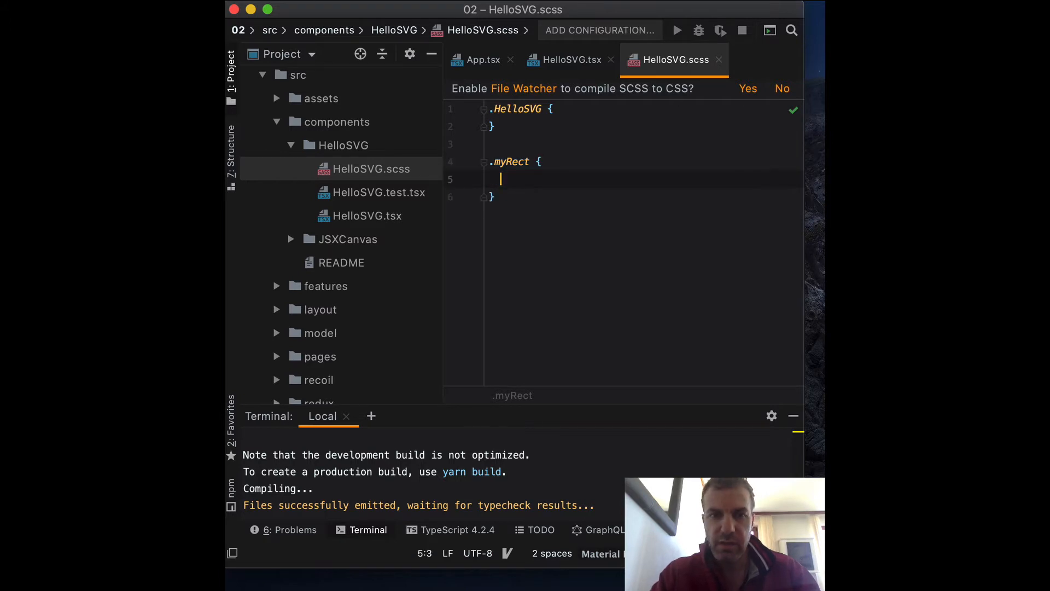
type("fill:")
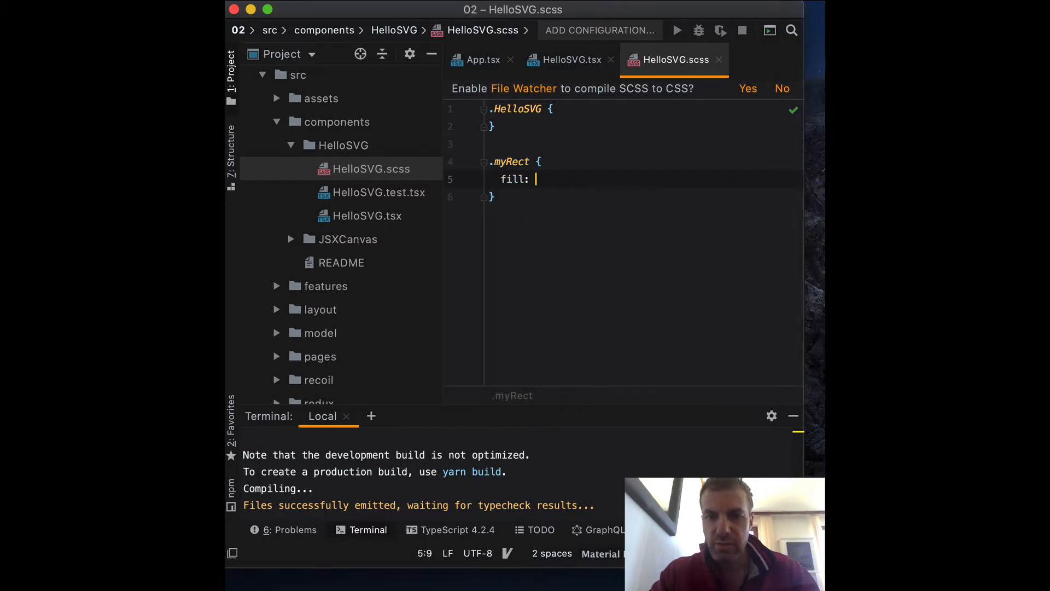
type("#")
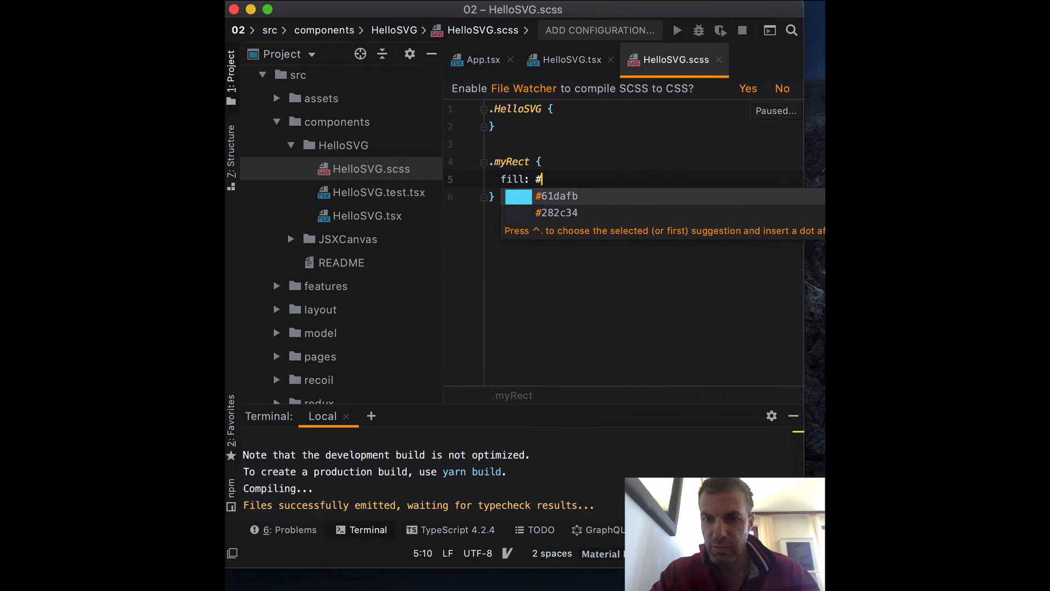
type("ba")
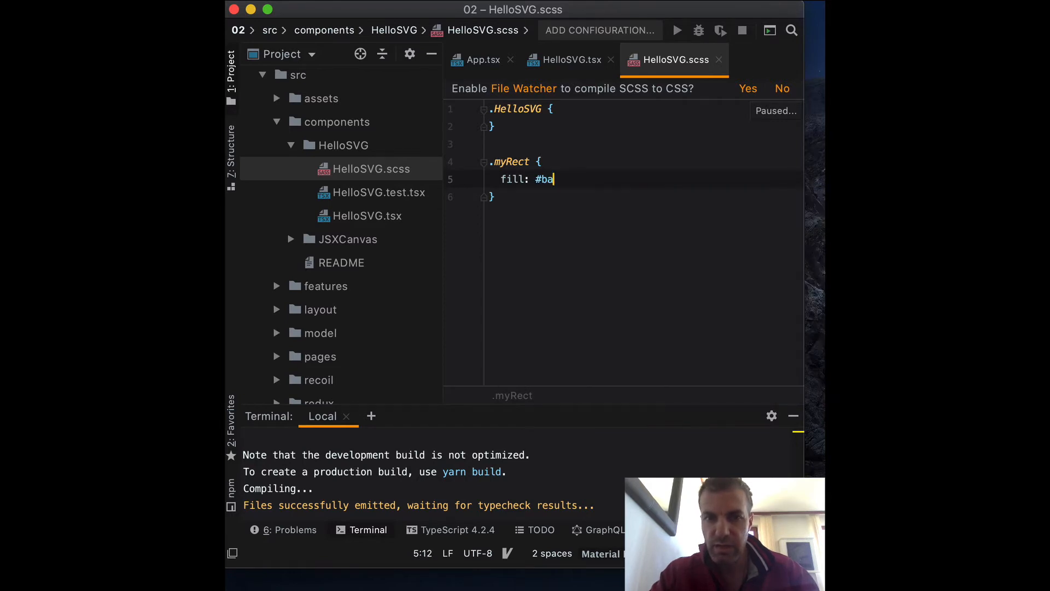
type("2121")
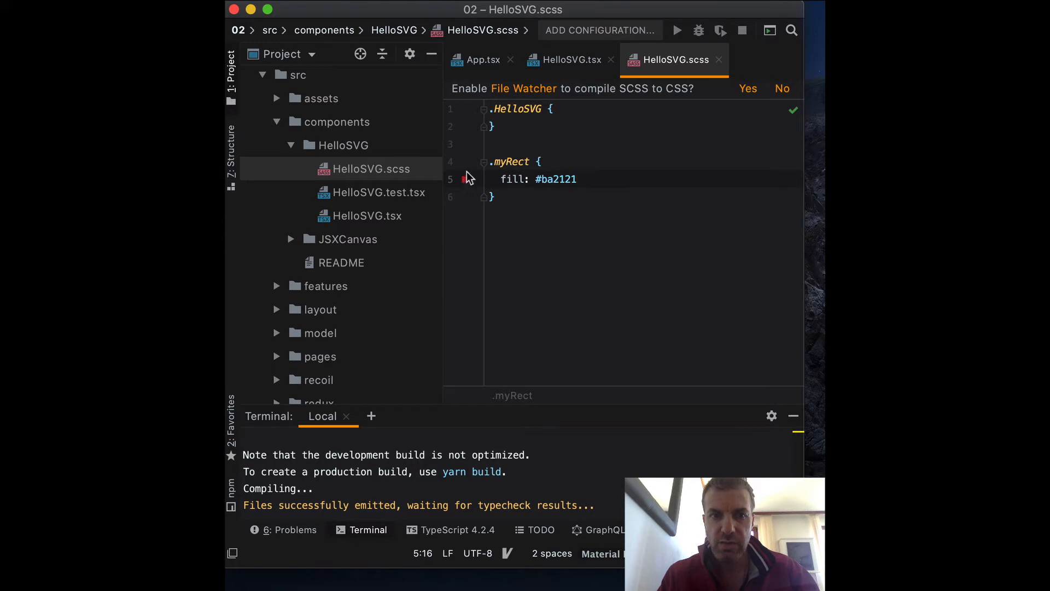
left_click(571, 59)
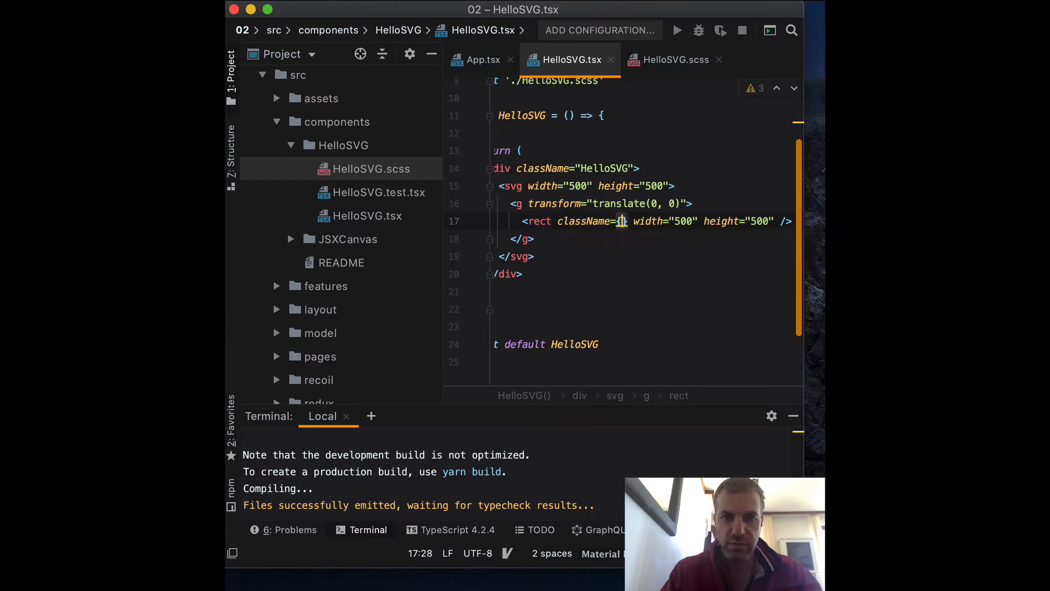
Set the rect's className to "myRect" and check the matching rule in HelloSVG.scss
type("m")
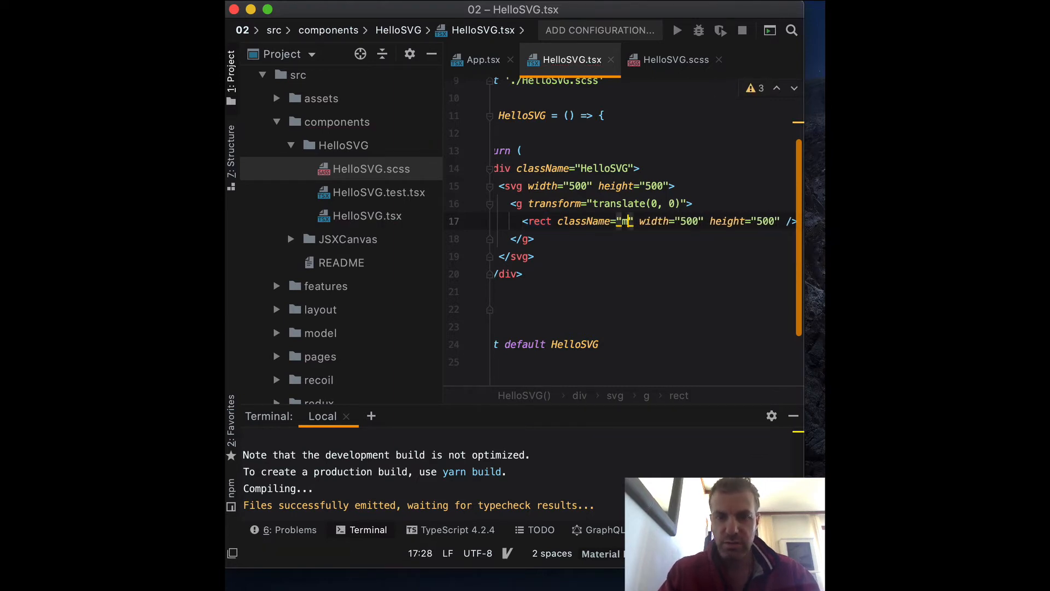
type("yRect")
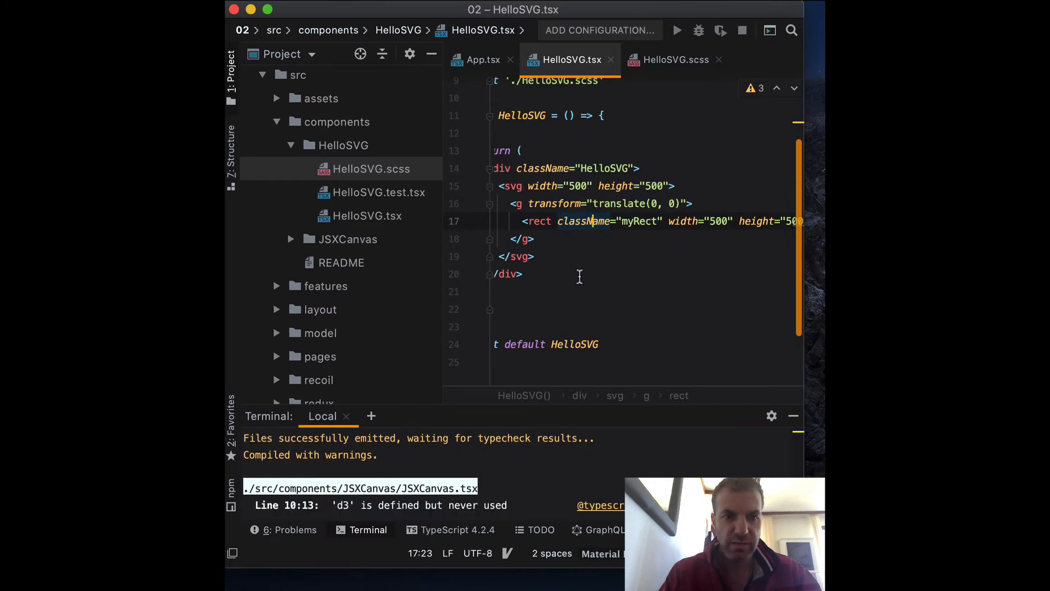
scroll("up", 3)
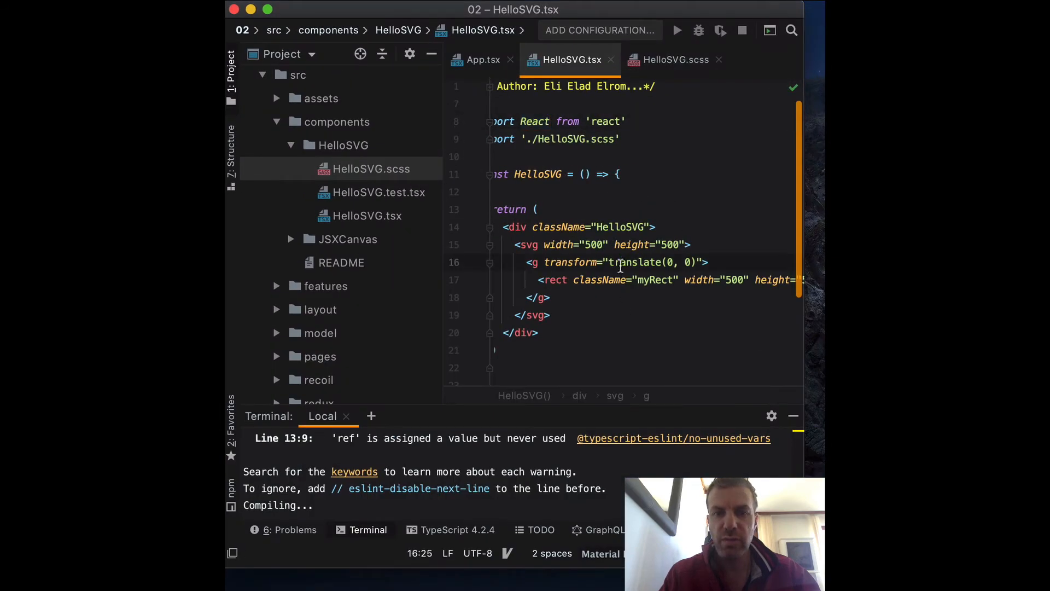
scroll("down", 3)
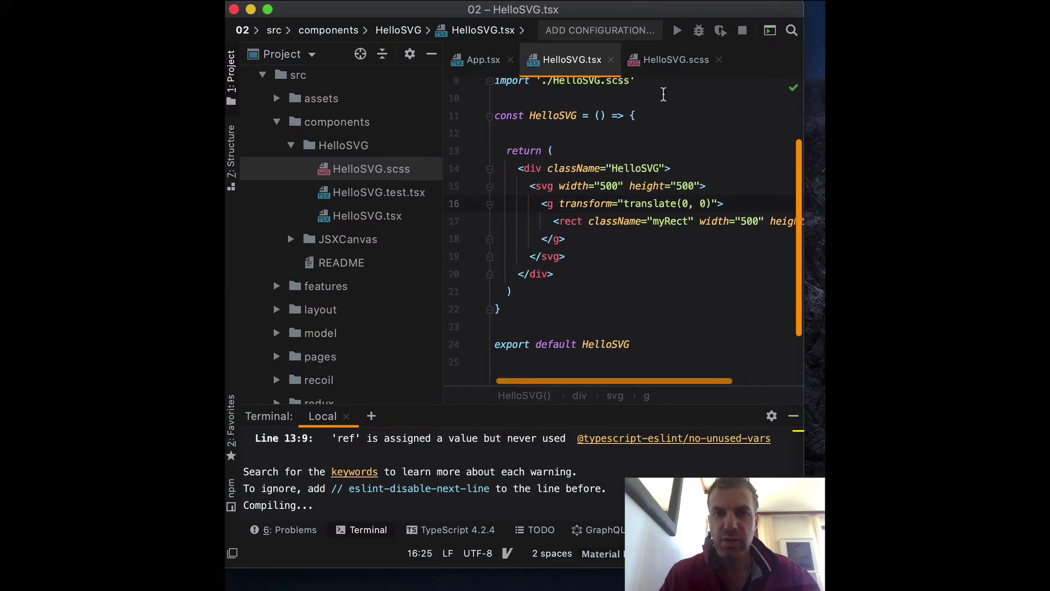
left_click(671, 59)
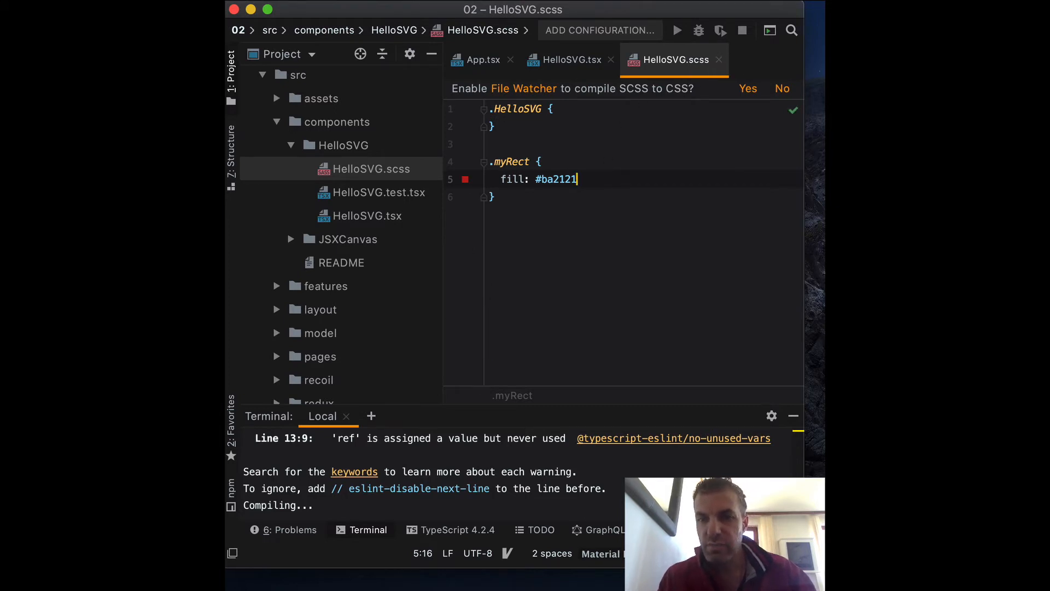
left_click(571, 59)
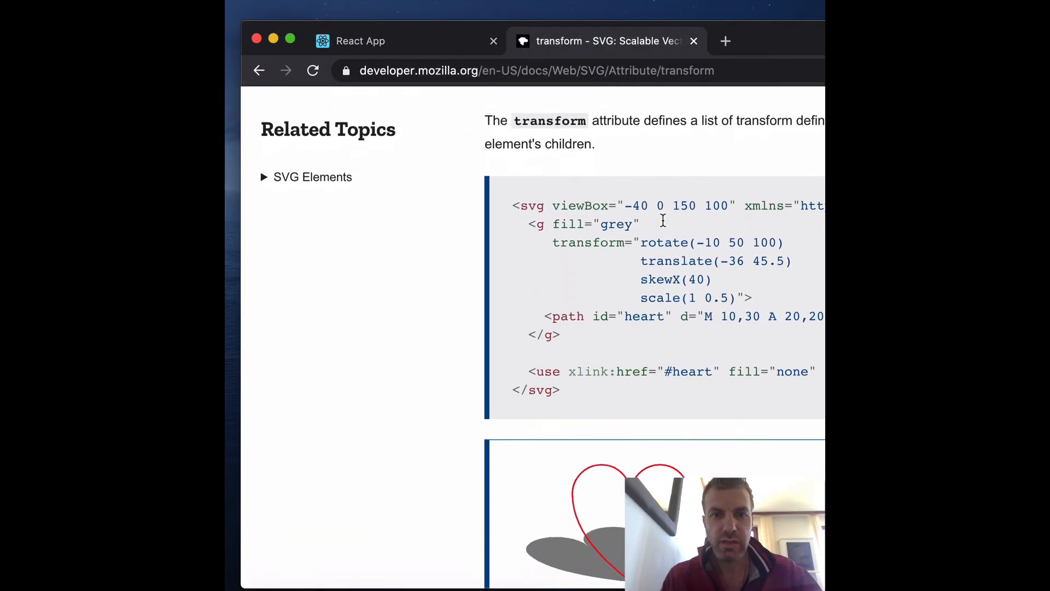
Scroll MDN's transform page to the heart example and select its xlink:href attribute
scroll("up", 3)
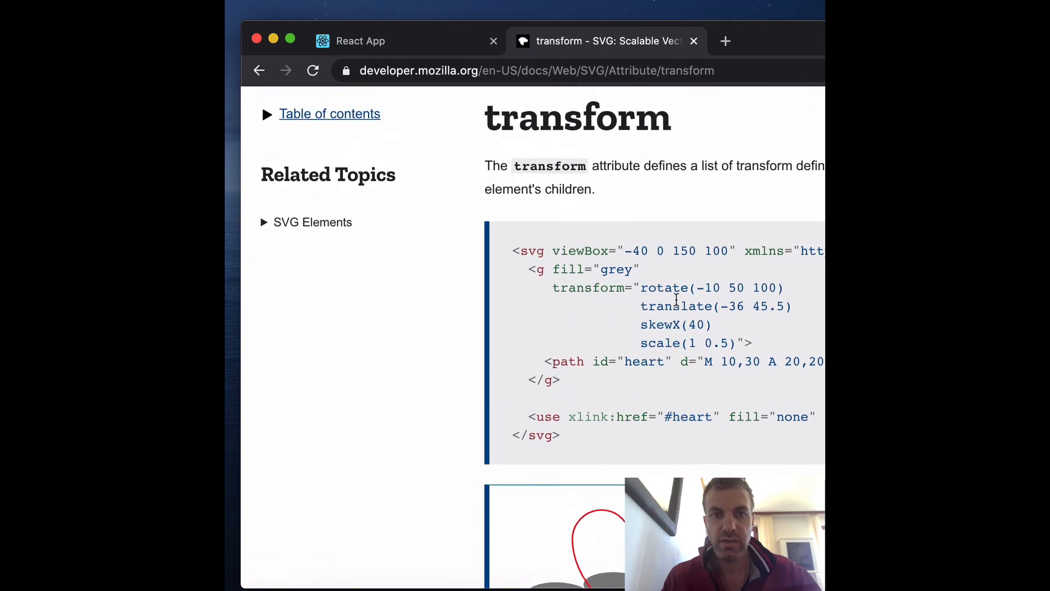
scroll("down", 3)
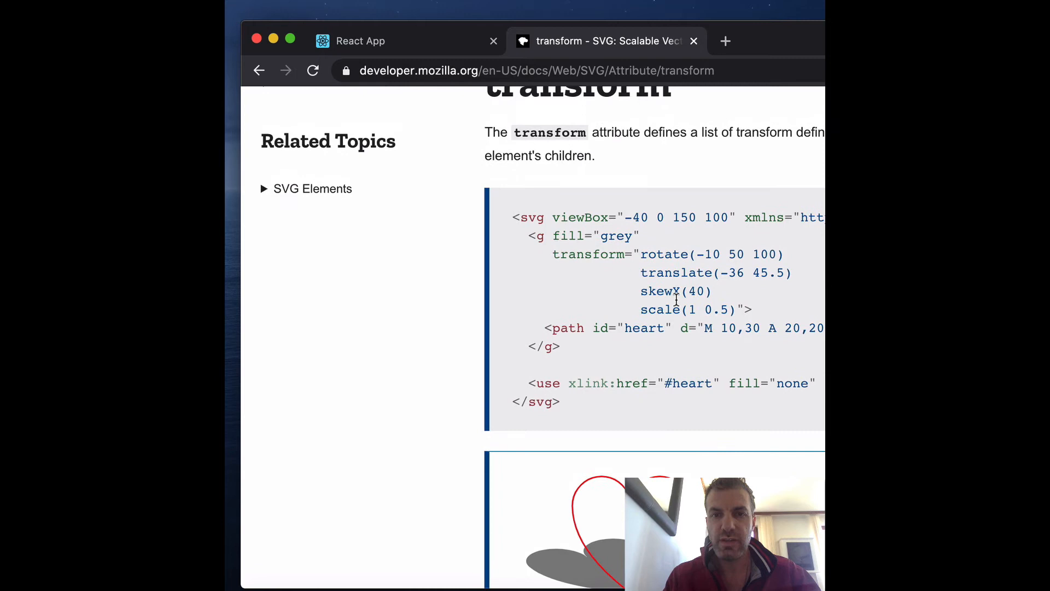
scroll("down", 3)
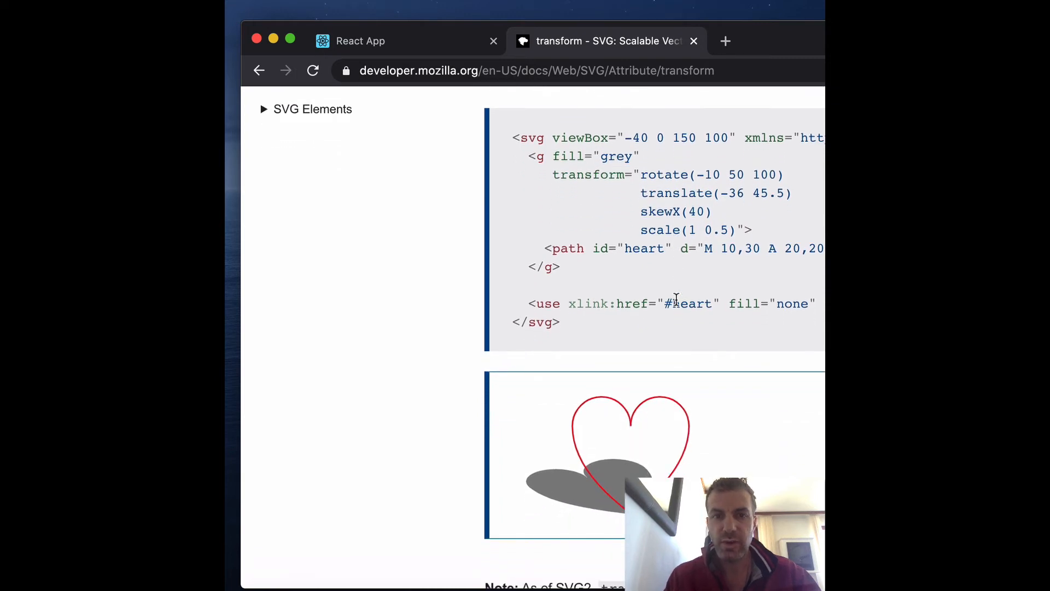
double_click(663, 175)
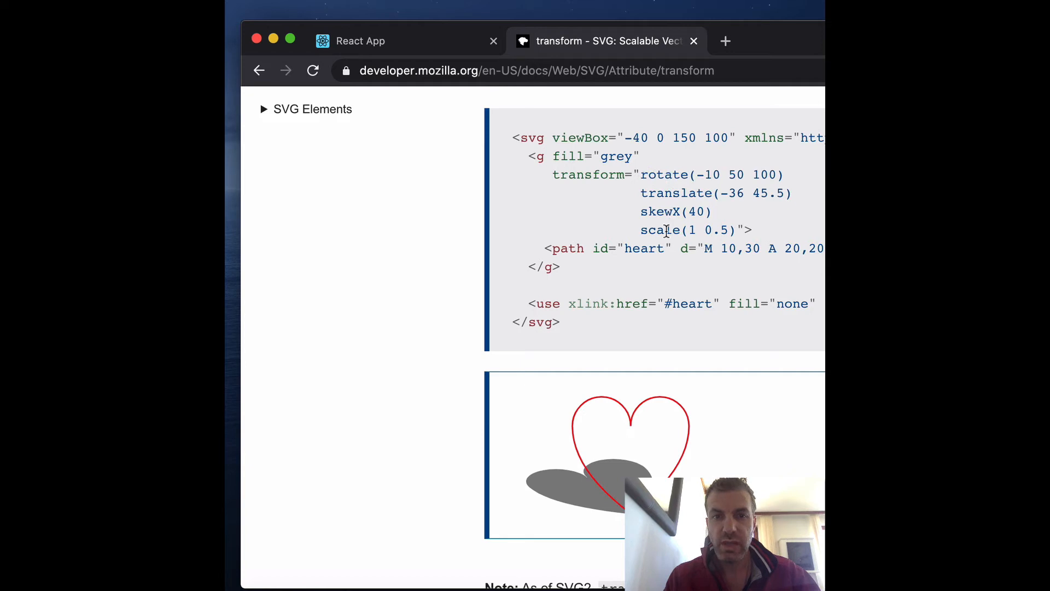
scroll("down", 3)
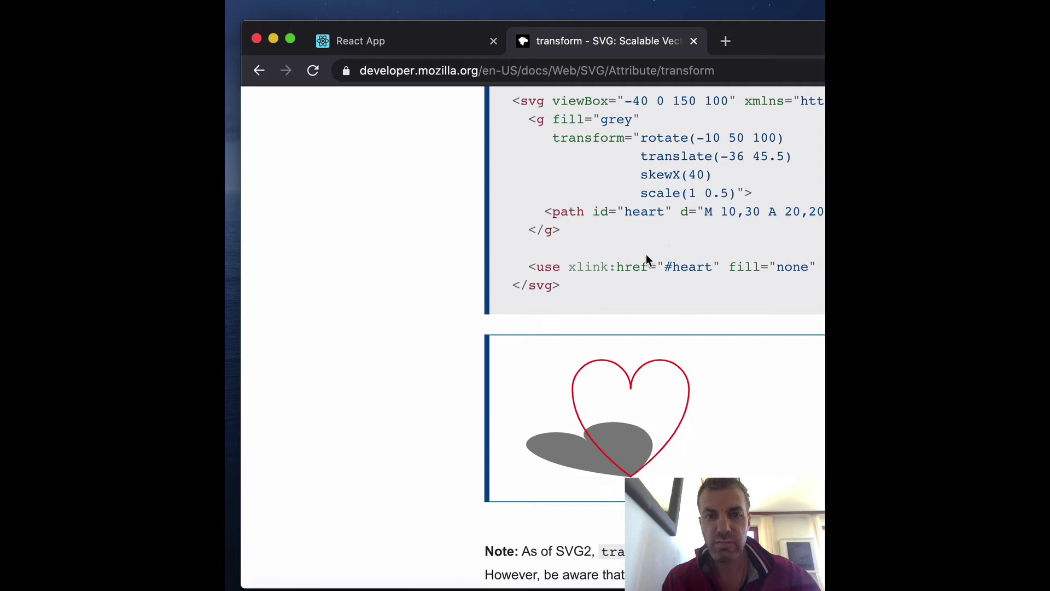
double_click(607, 267)
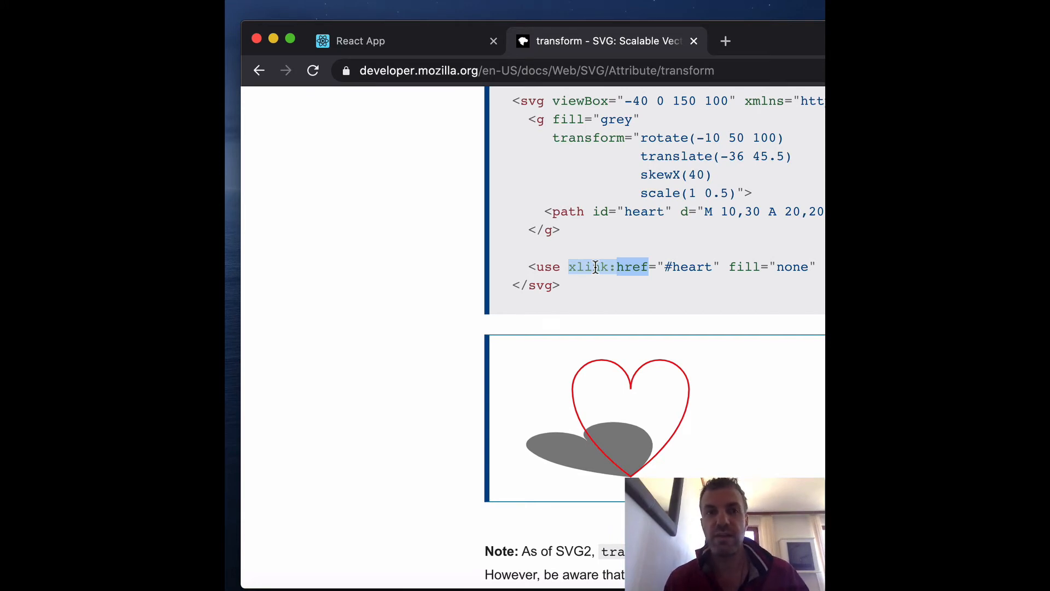
scroll("up", 3)
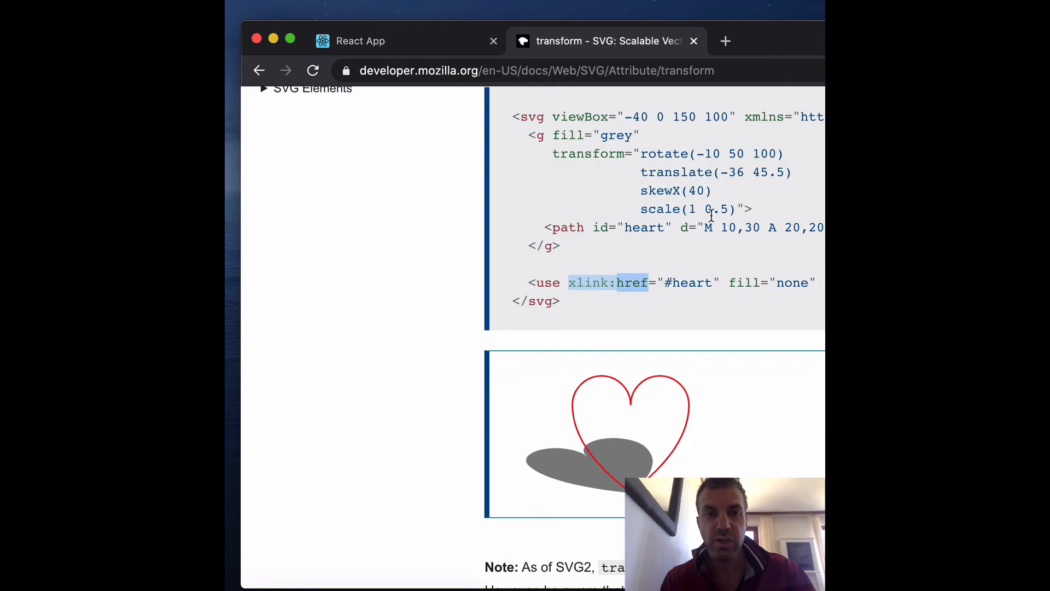
scroll("up", 3)
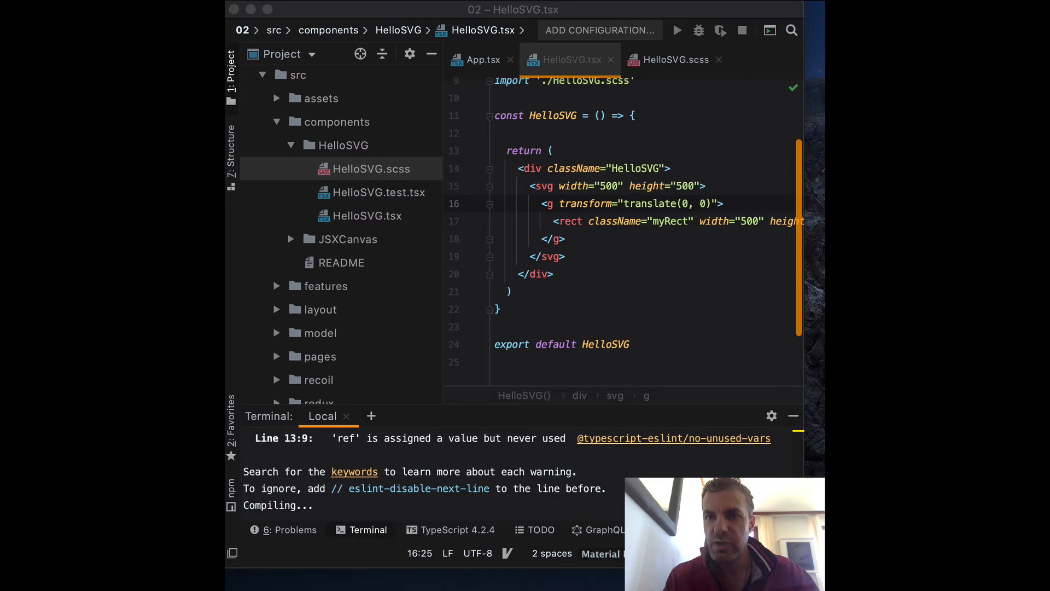
mouse_move(636, 224)
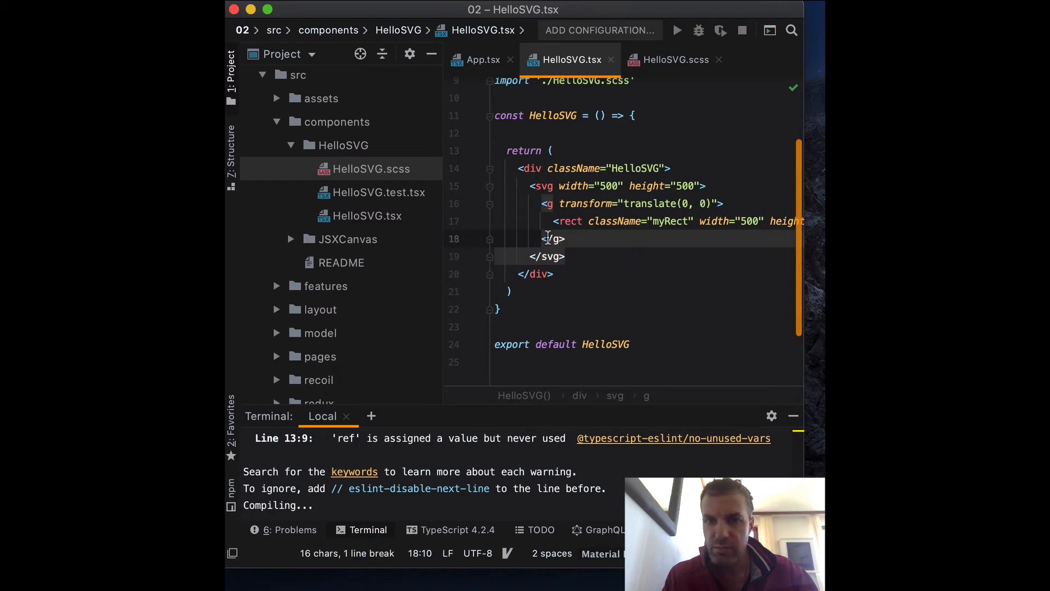
Paste MDN's g/path/use heart markup over the rect group and inspect the xlink:href error
left_click(507, 204)
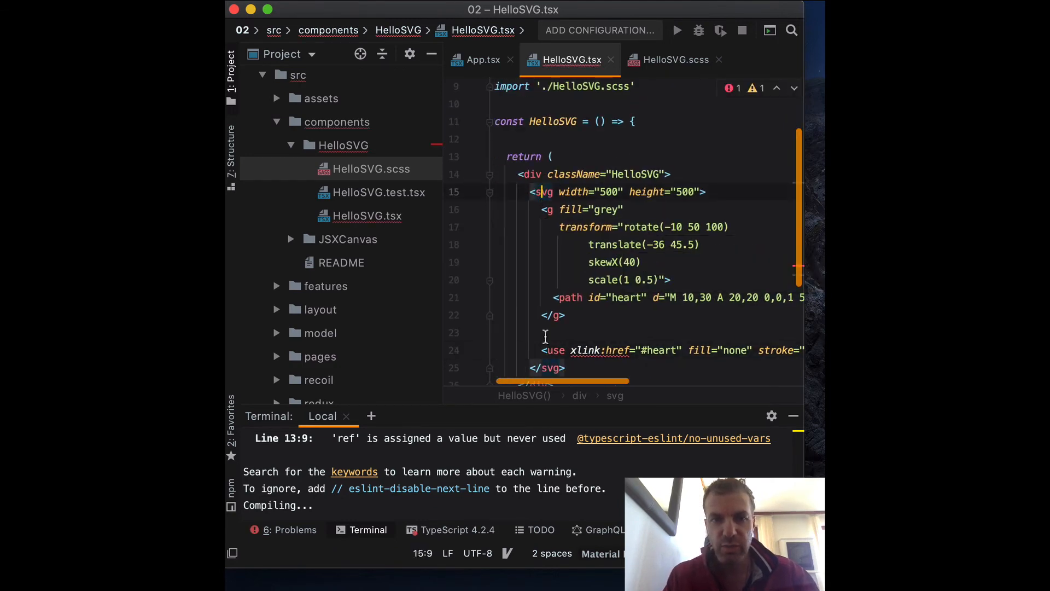
scroll("down", 3)
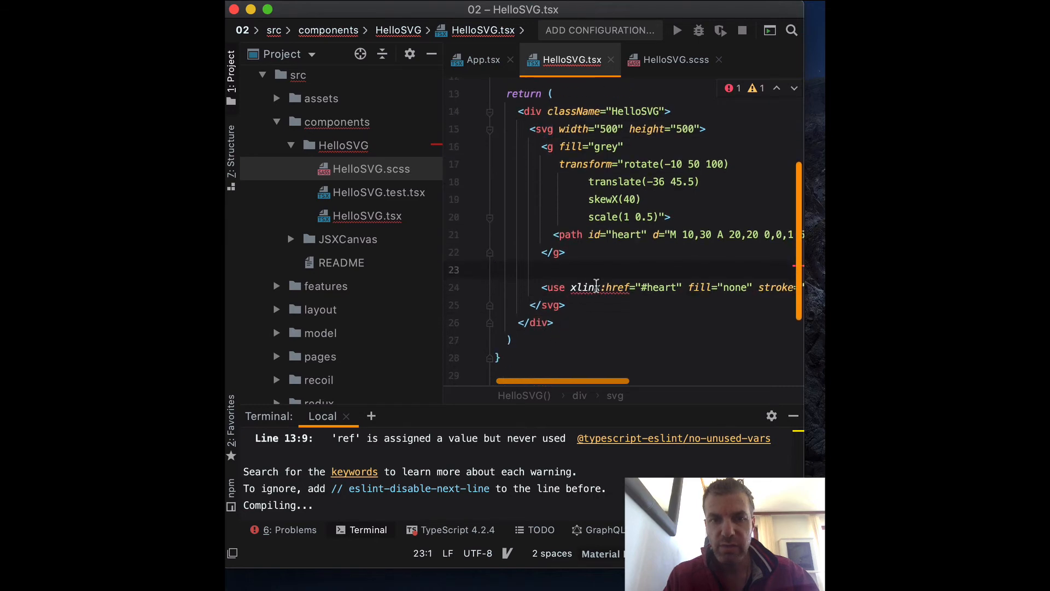
mouse_move(587, 288)
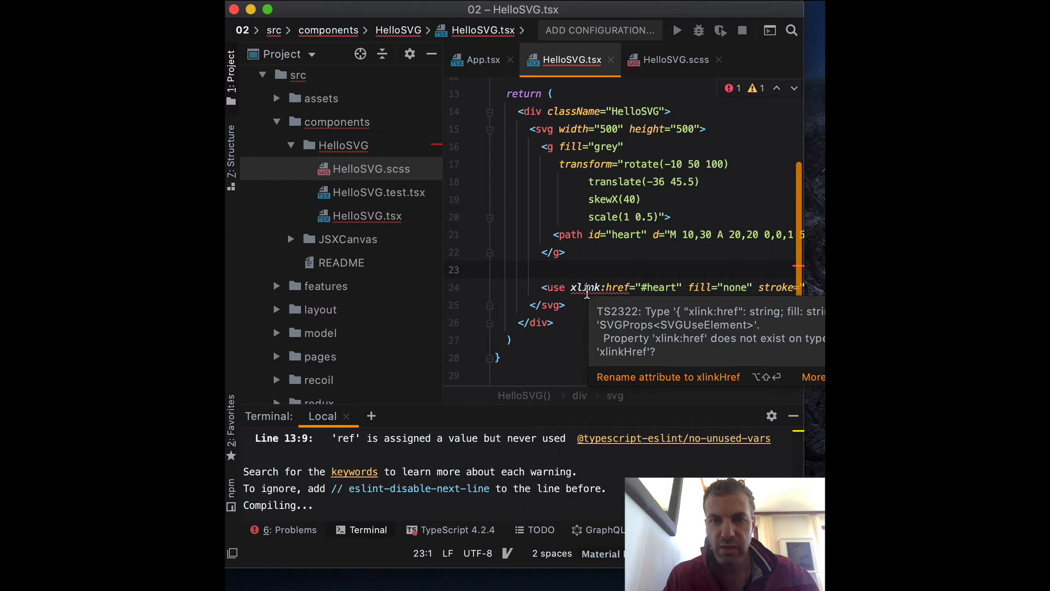
left_click(587, 287)
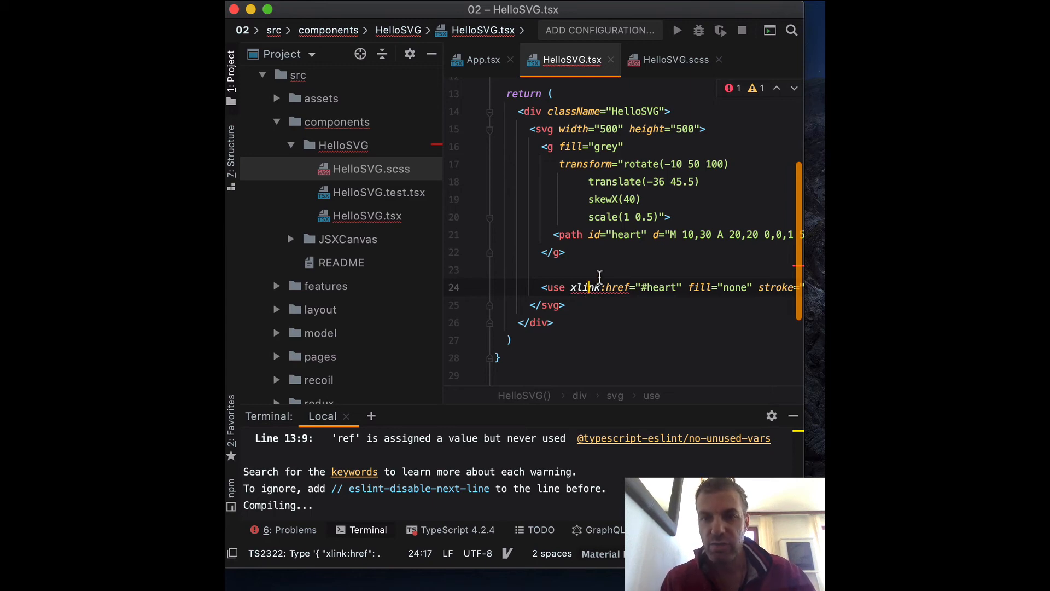
left_click(640, 286)
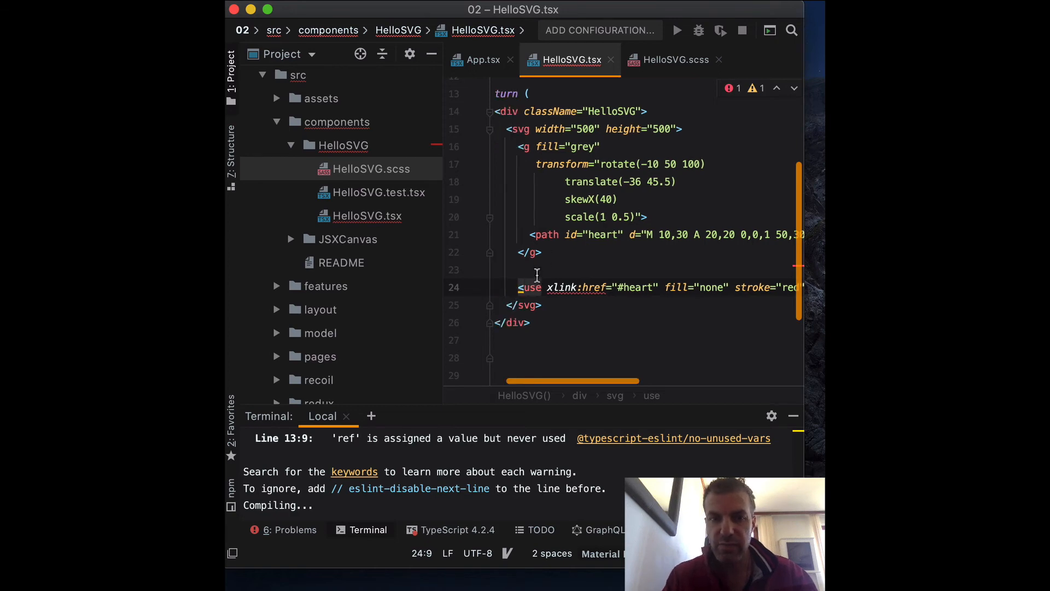
Replace the use tag with a nested svg carrying dangerouslySetInnerHTML={{ }} fill="none" stroke="red"
type("<sv")
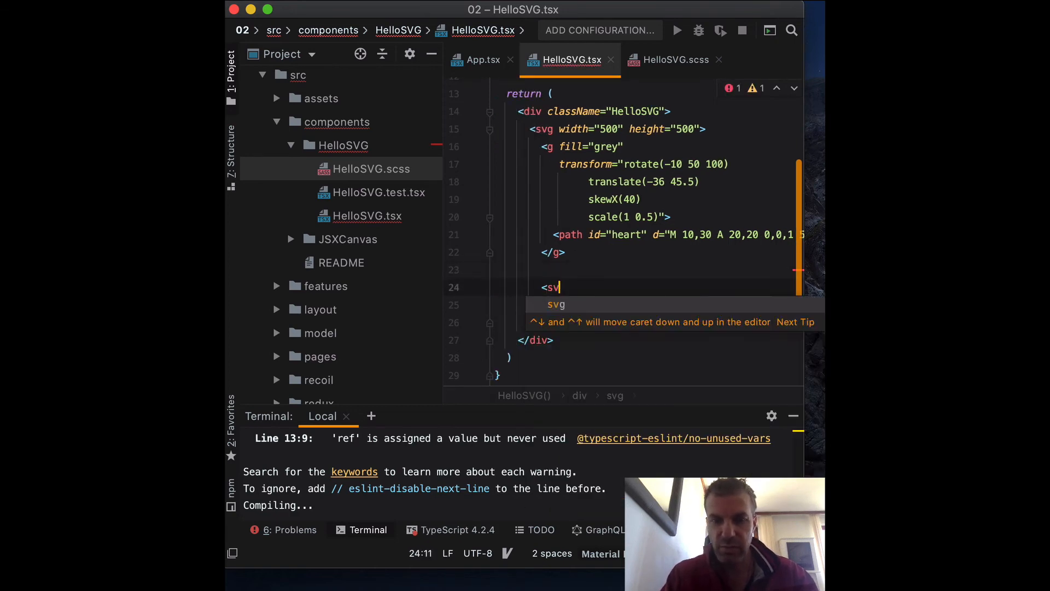
type("g")
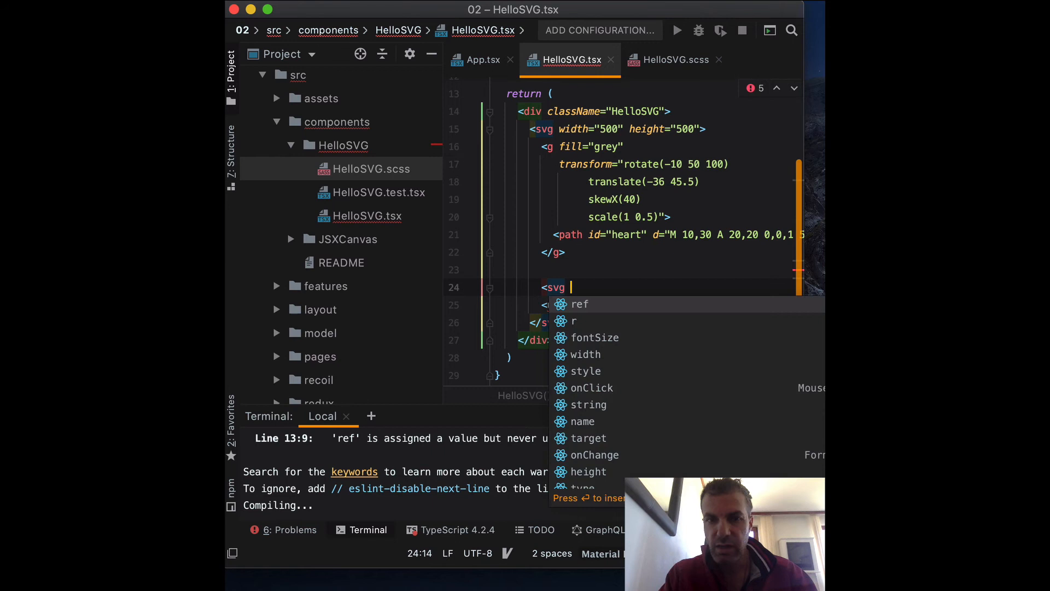
type("dangerouslySetInnerHTML=")
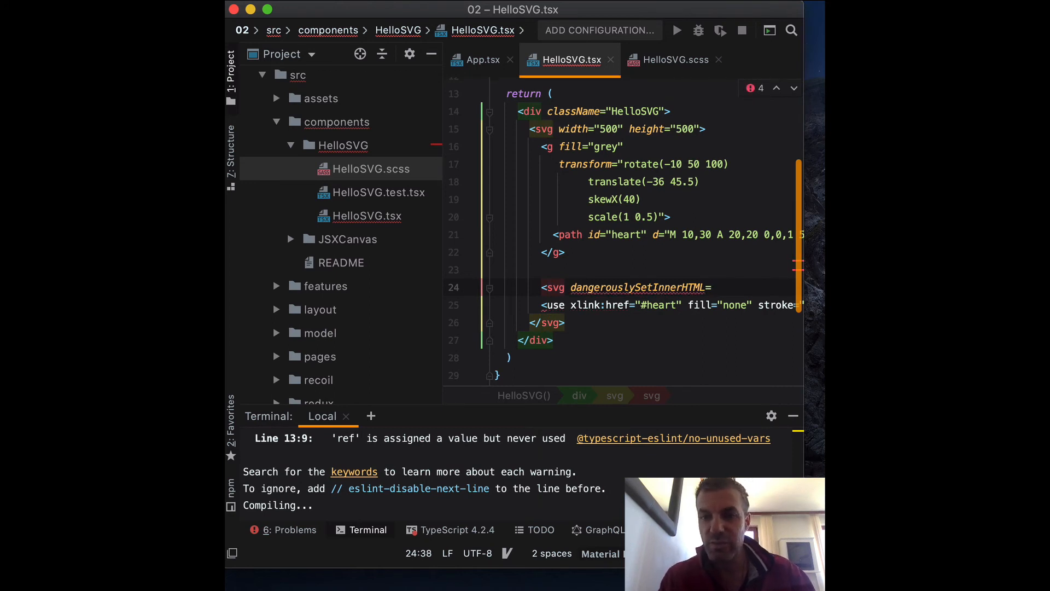
type("{}")
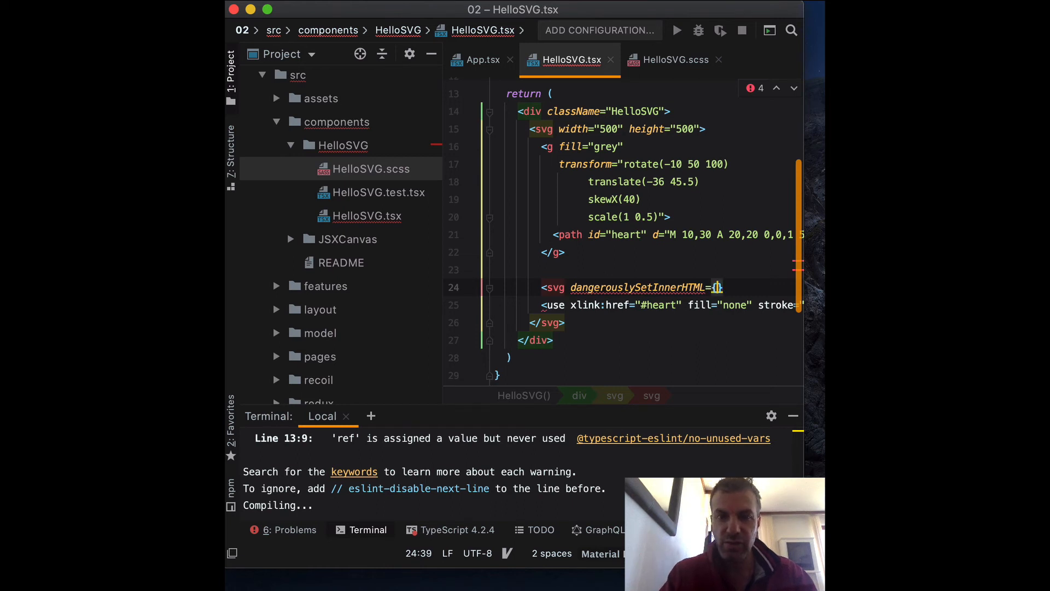
type("{")
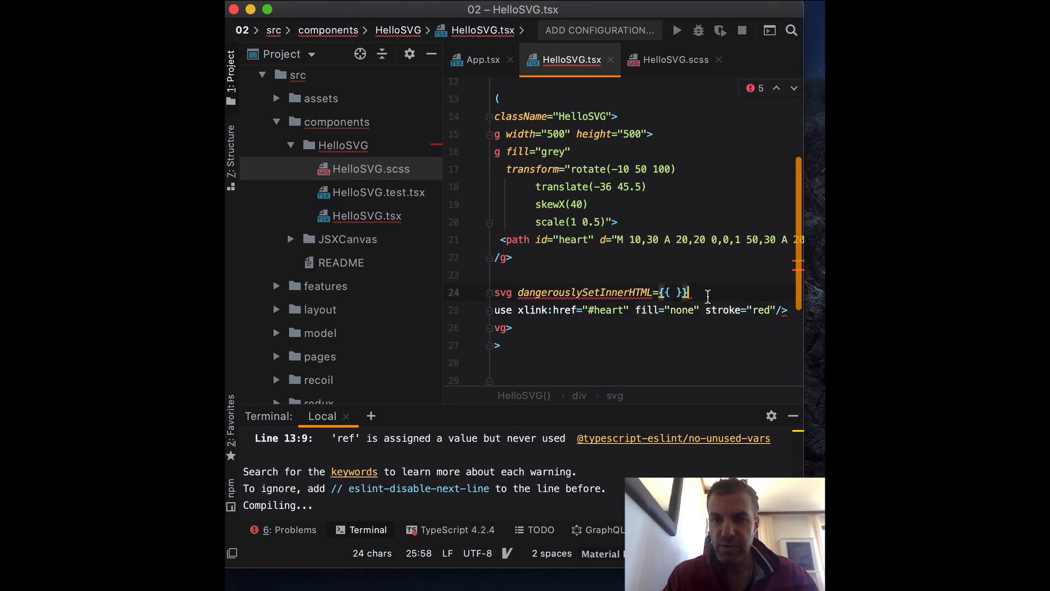
type("fill=\"none\" stroke=\"red\"")
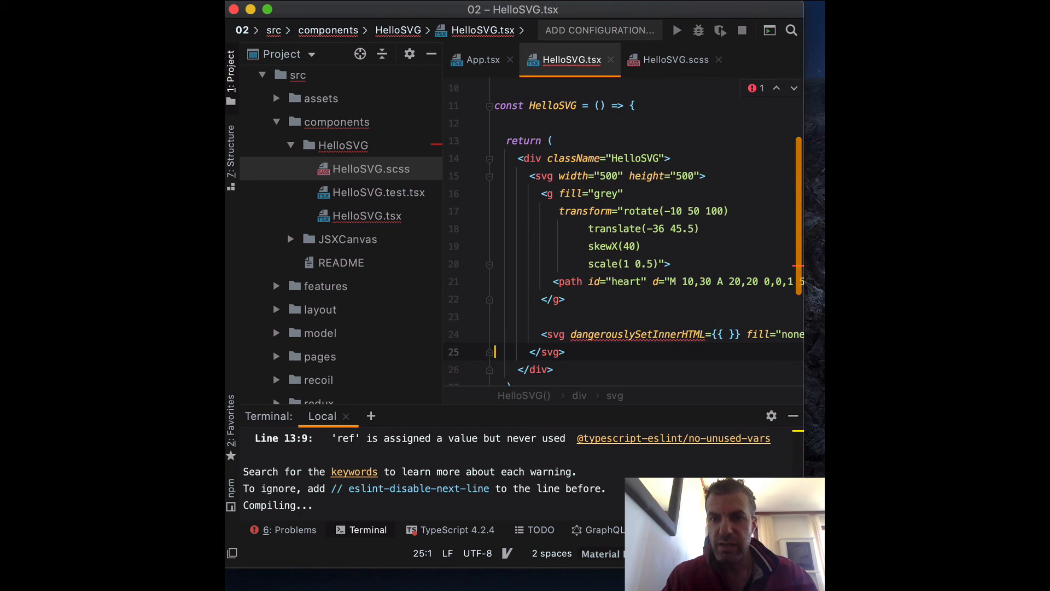
left_click(551, 141)
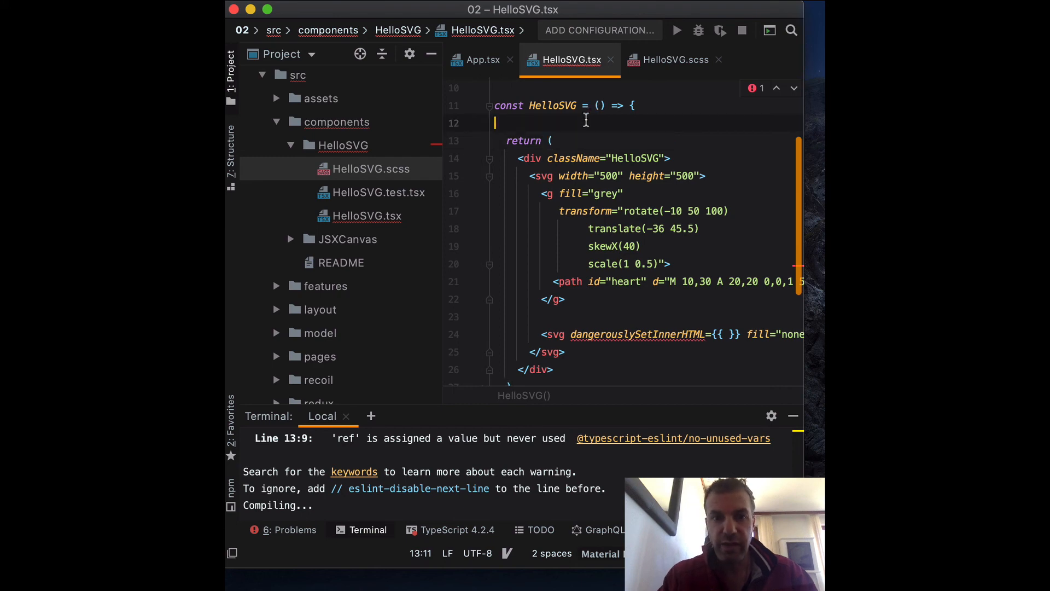
Define const useTag = '<use xlink:href="#heart">' above the return
type("const")
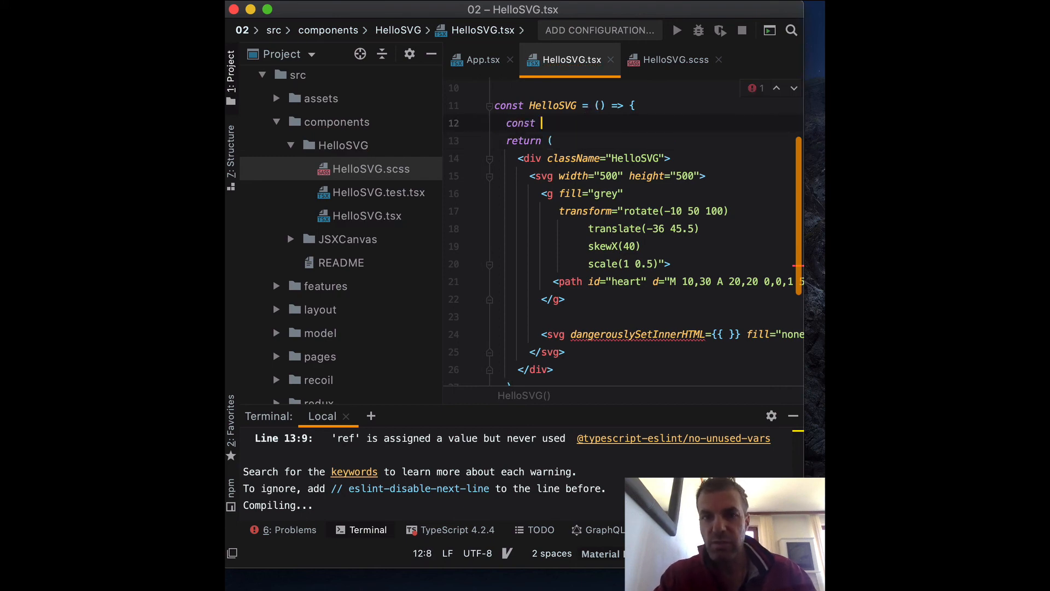
type("useTag")
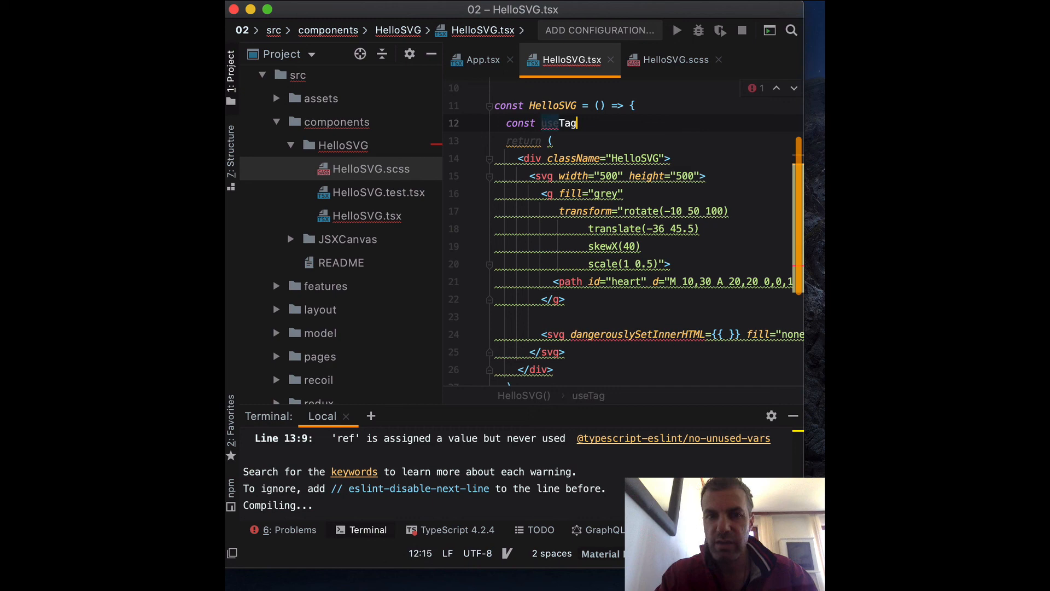
type("= '<")
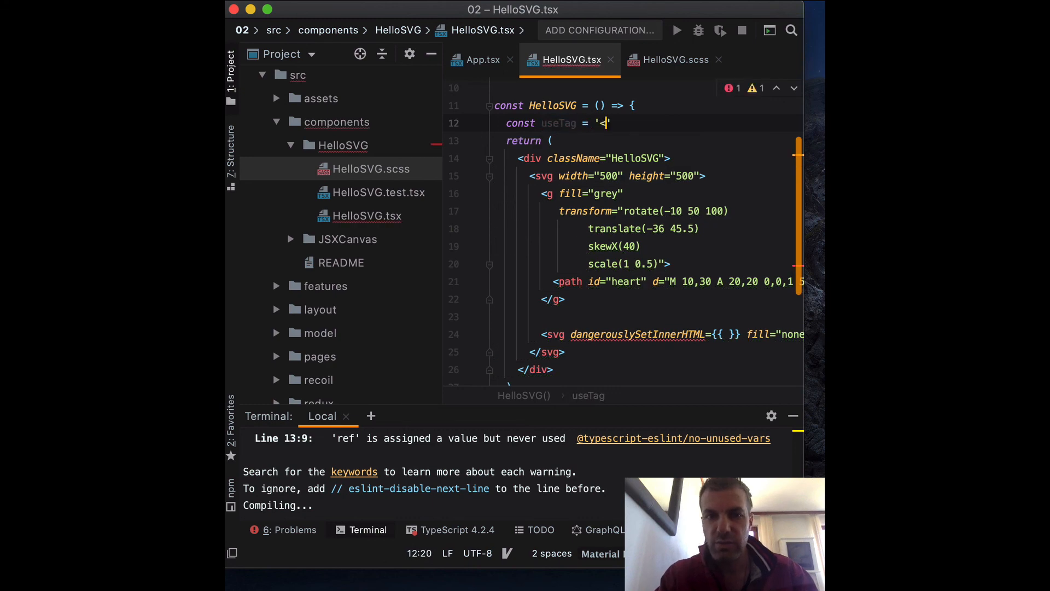
type("use>")
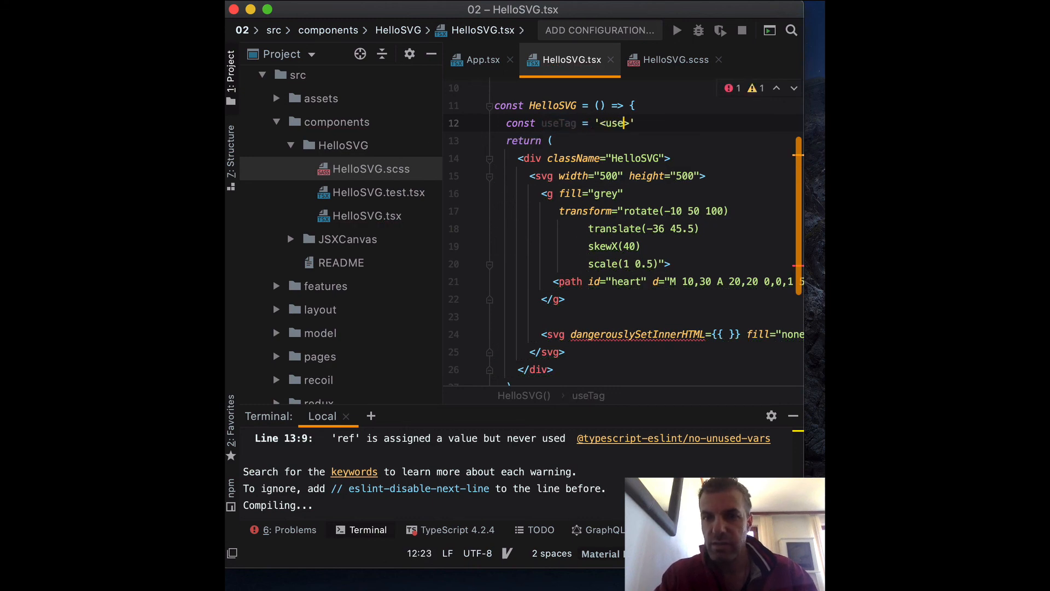
type("xlink:href=\"")
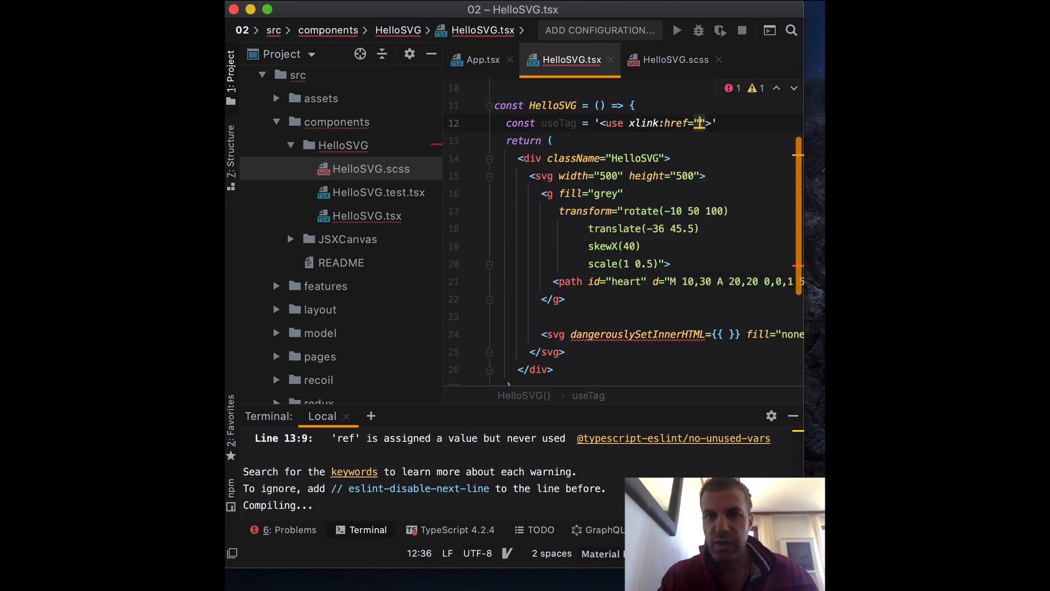
type("#")
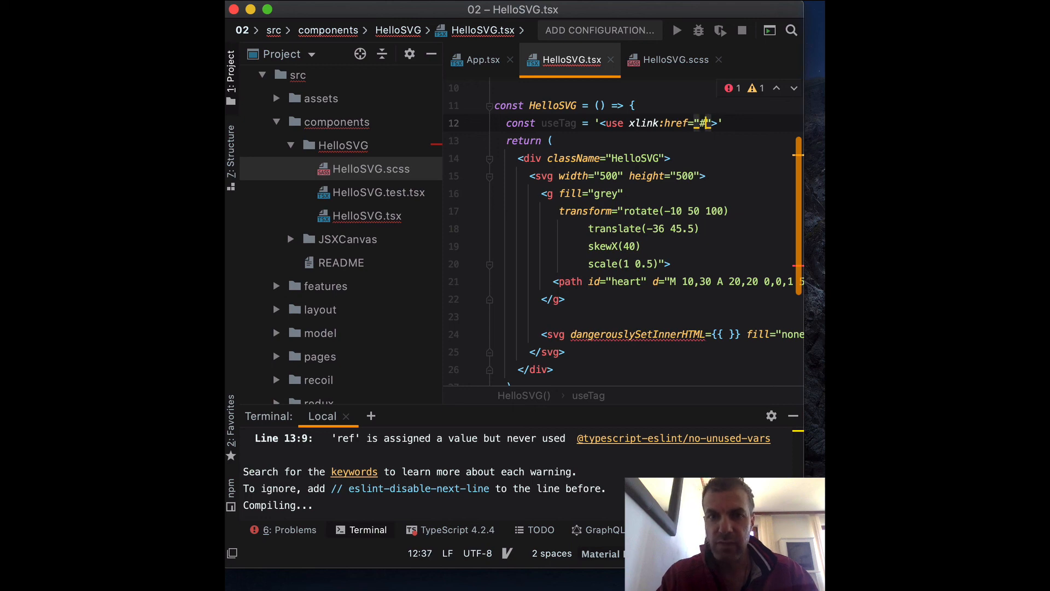
type("heart")
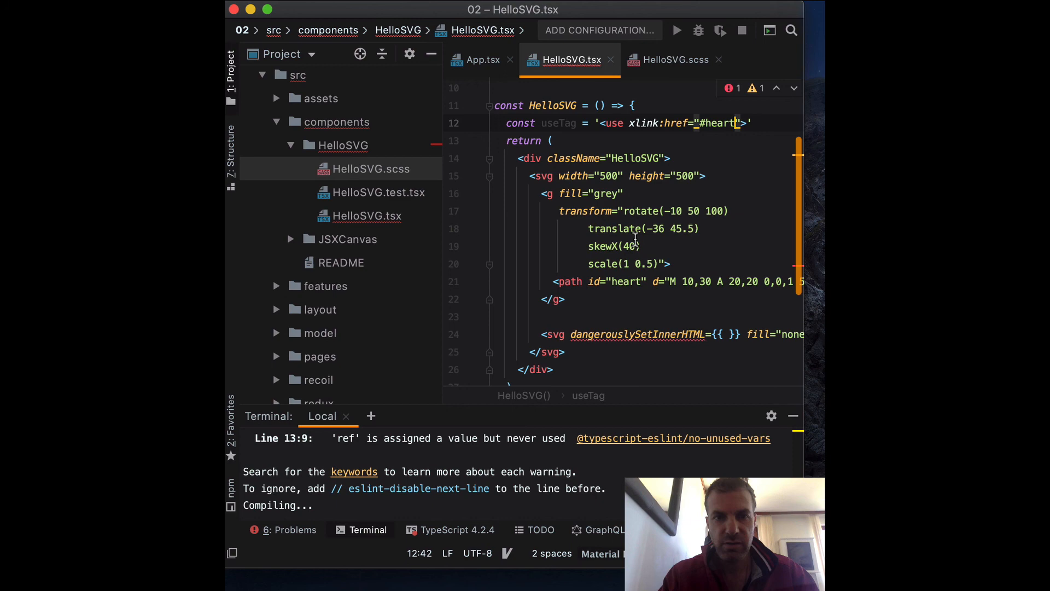
Pass __html: useTag into the nested svg's dangerouslySetInnerHTML
left_click(570, 281)
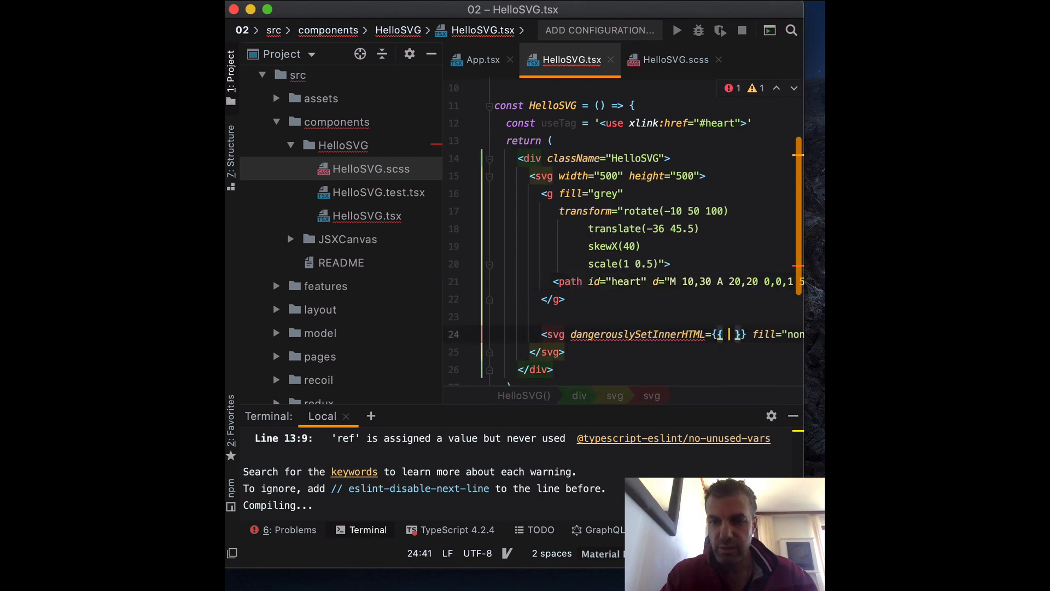
type("__HTML")
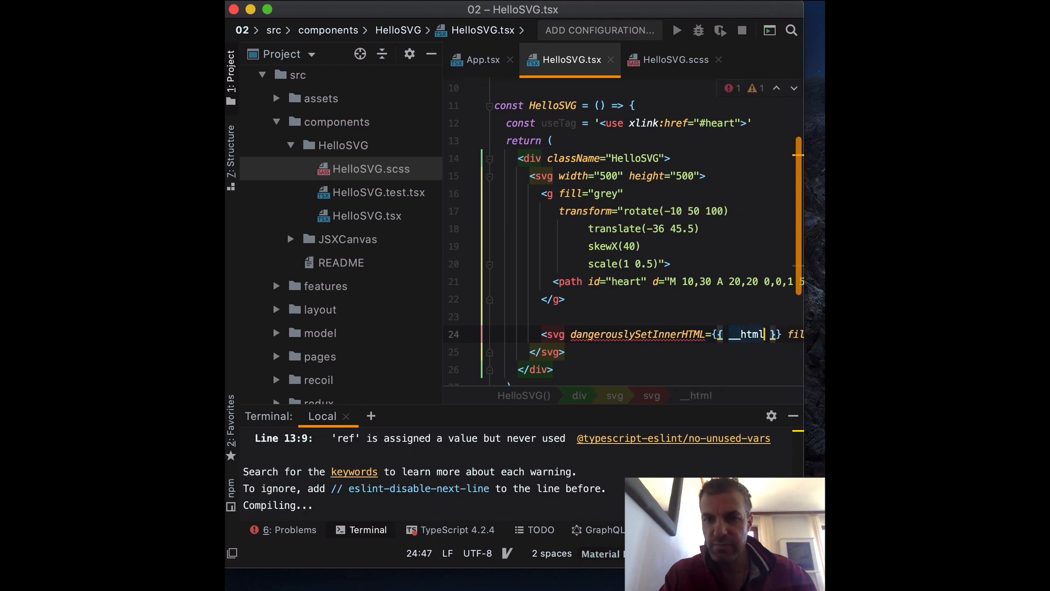
type(":")
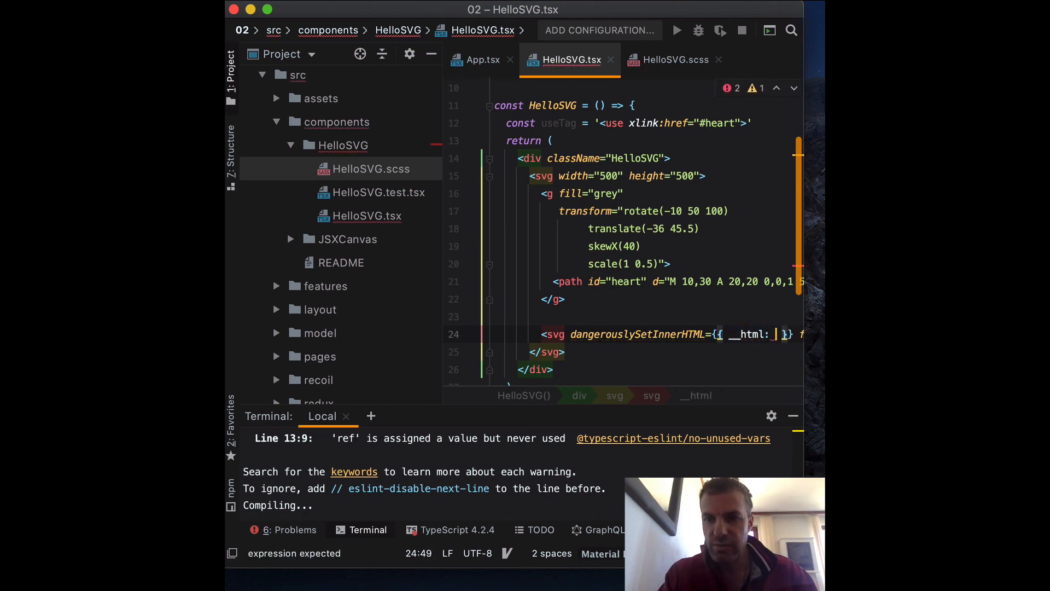
type("useTag")
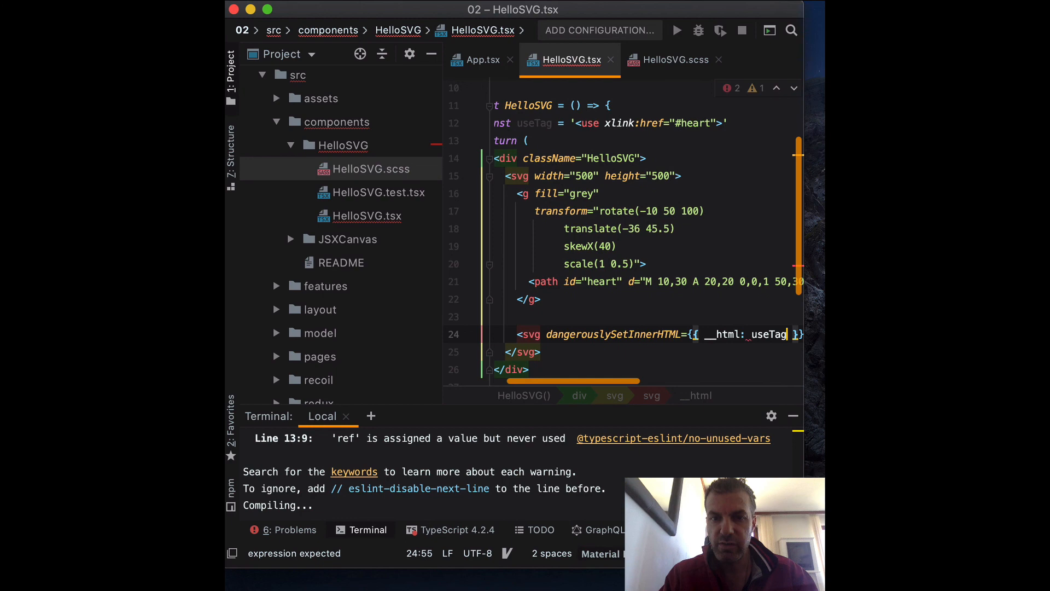
left_click(674, 277)
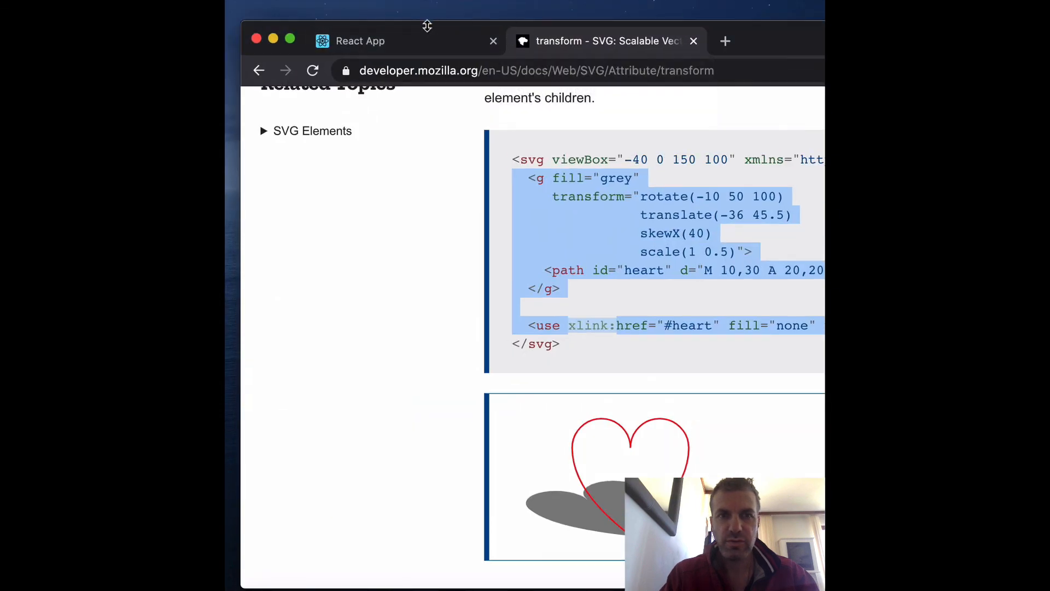
View the React app at localhost:3000 rendering the grey heart with red outline
left_click(360, 40)
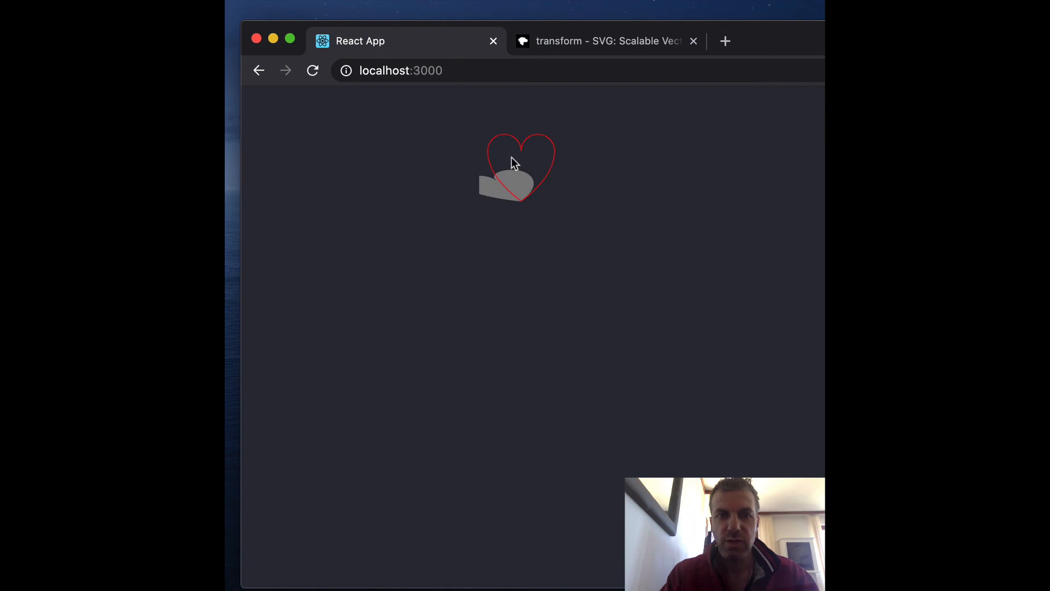
mouse_move(510, 193)
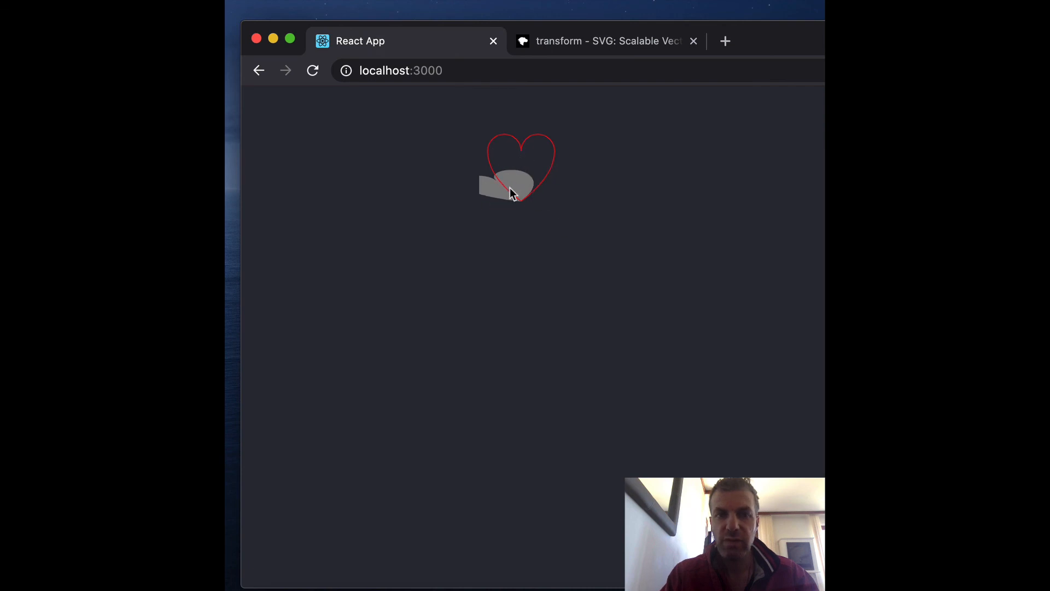
mouse_move(504, 187)
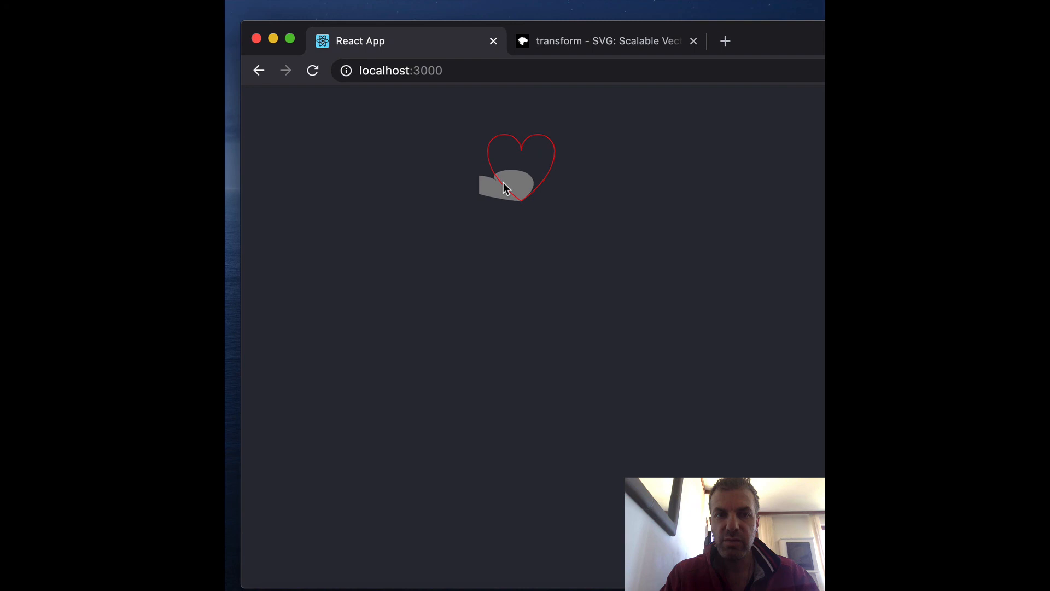
mouse_move(506, 184)
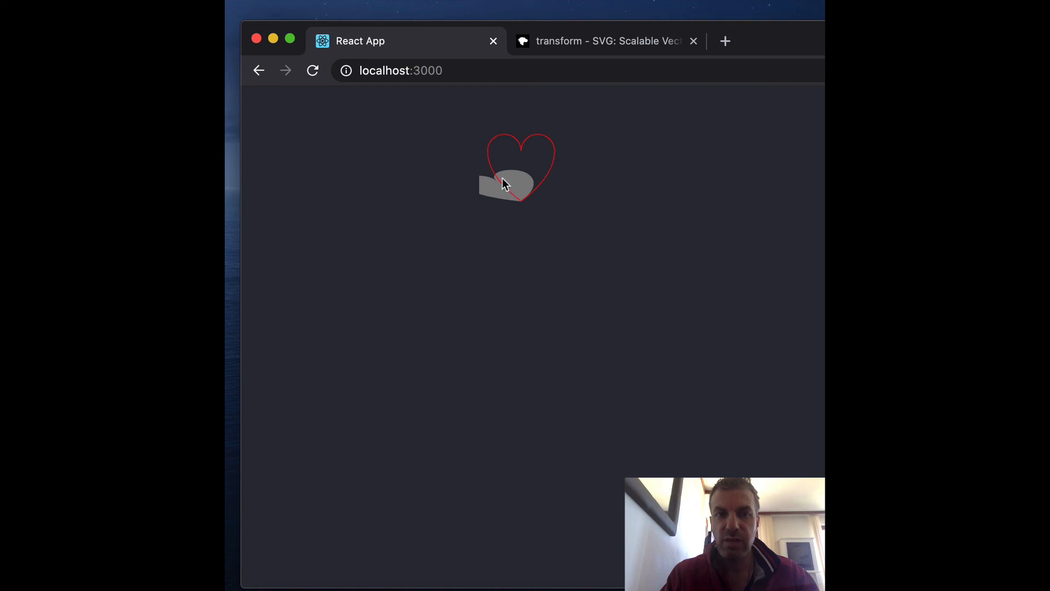